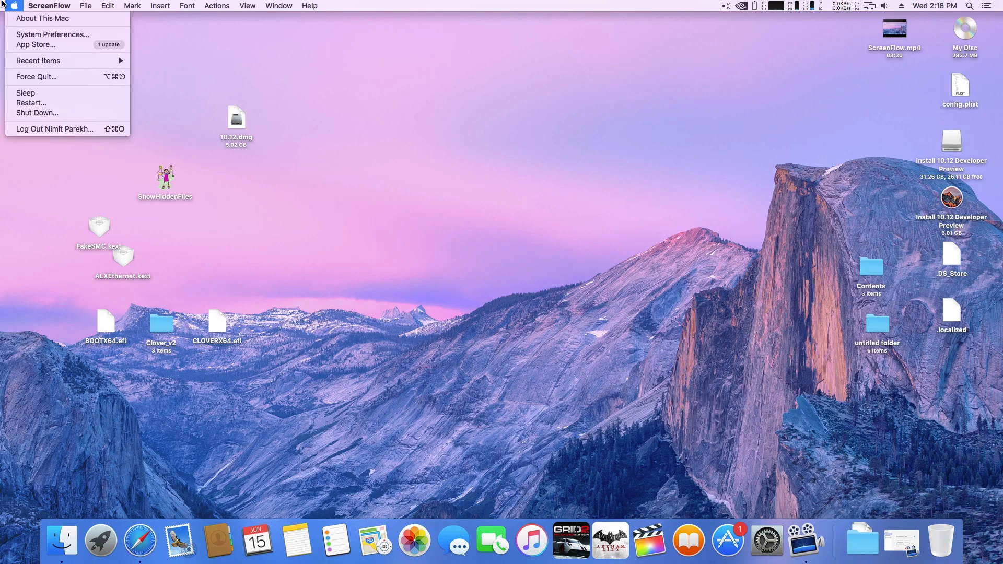
Check the current system details in About This Mac and close the window.
click(46, 18)
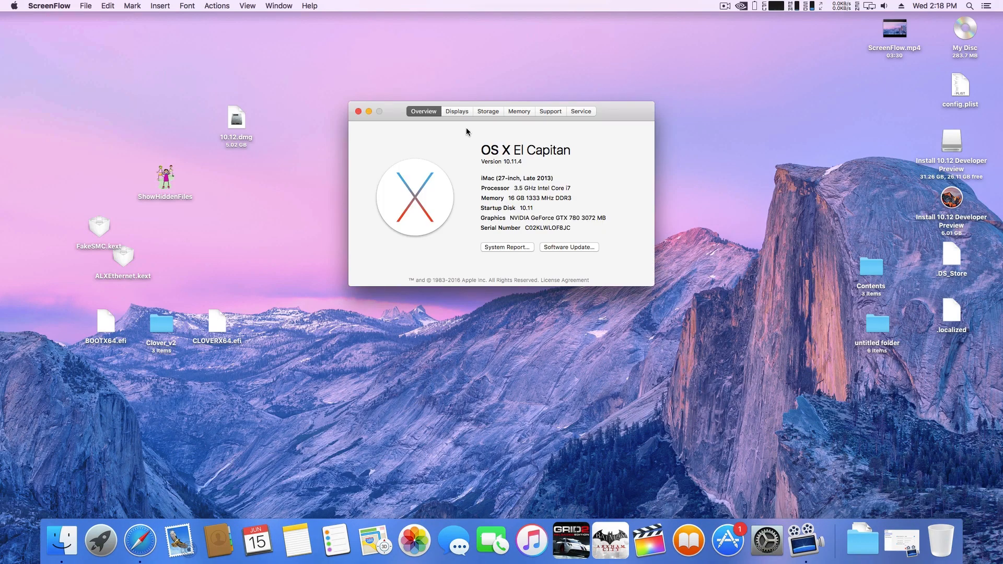
drag(500, 111, 585, 136)
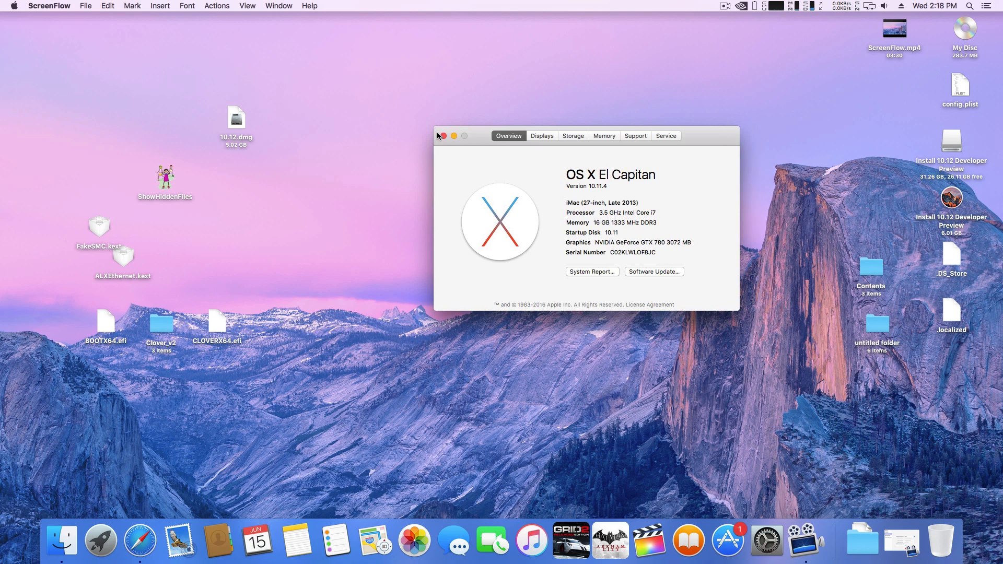
click(451, 136)
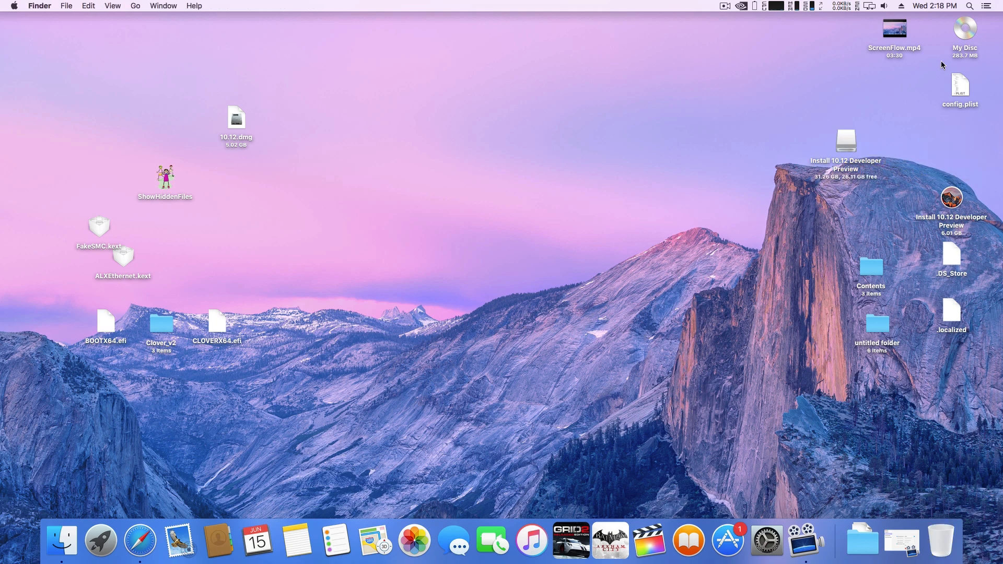
Find and mount the 10.12.dmg disk image via a Spotlight search for 'disk'.
click(970, 6)
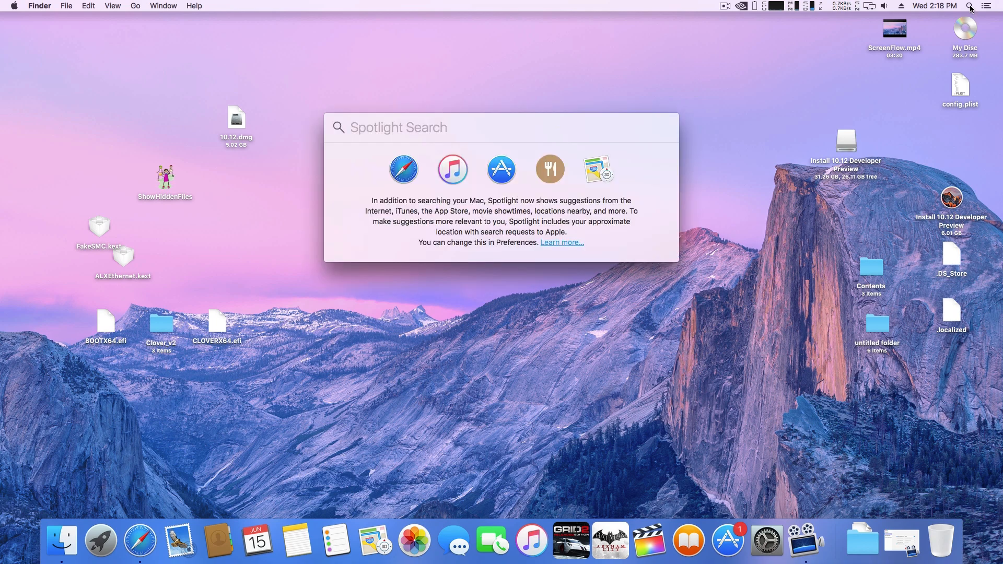
text(disk)
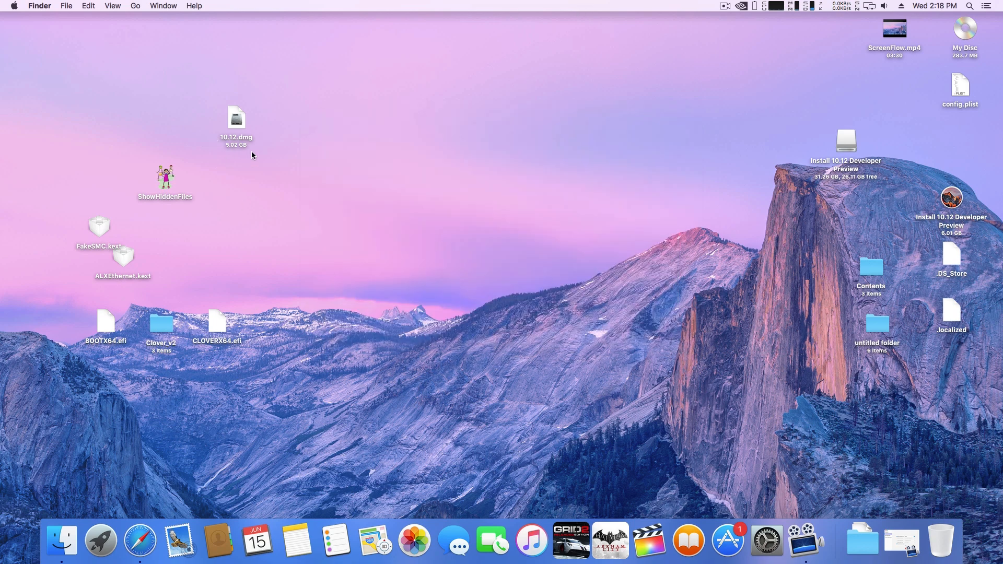
double_click(846, 141)
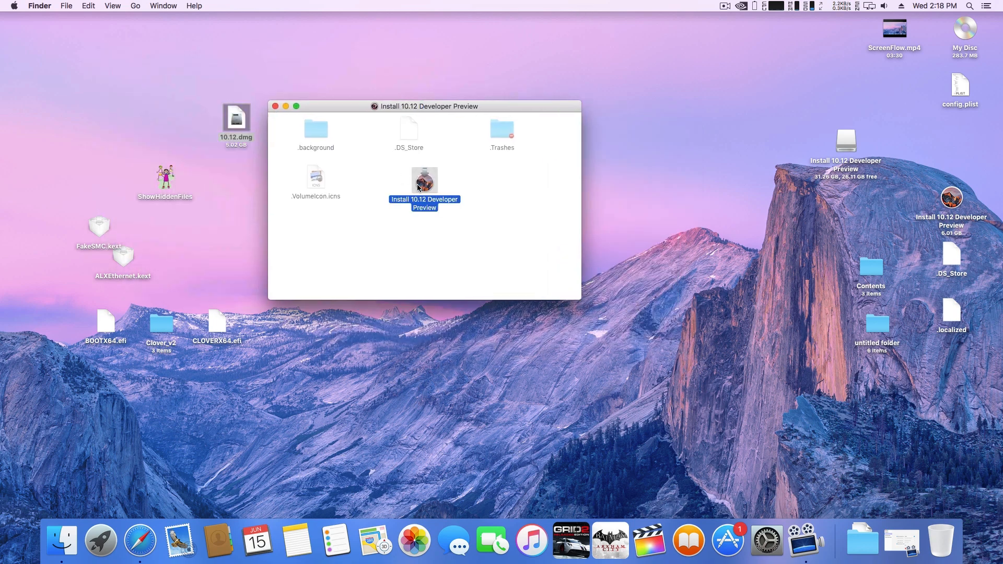
Confirm Install 10.12 Developer Preview is in Applications and launch Disk Utility.
click(136, 6)
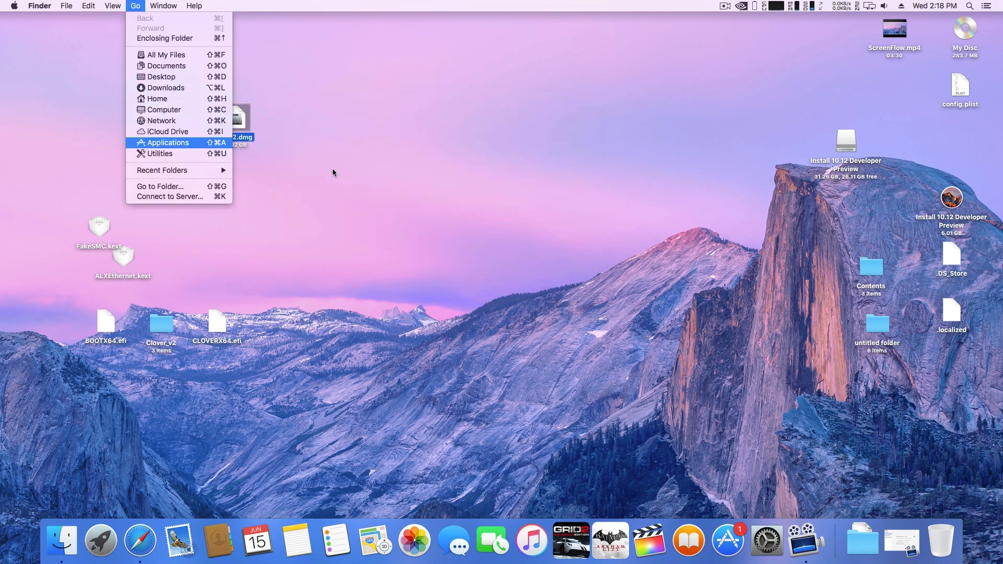
click(167, 142)
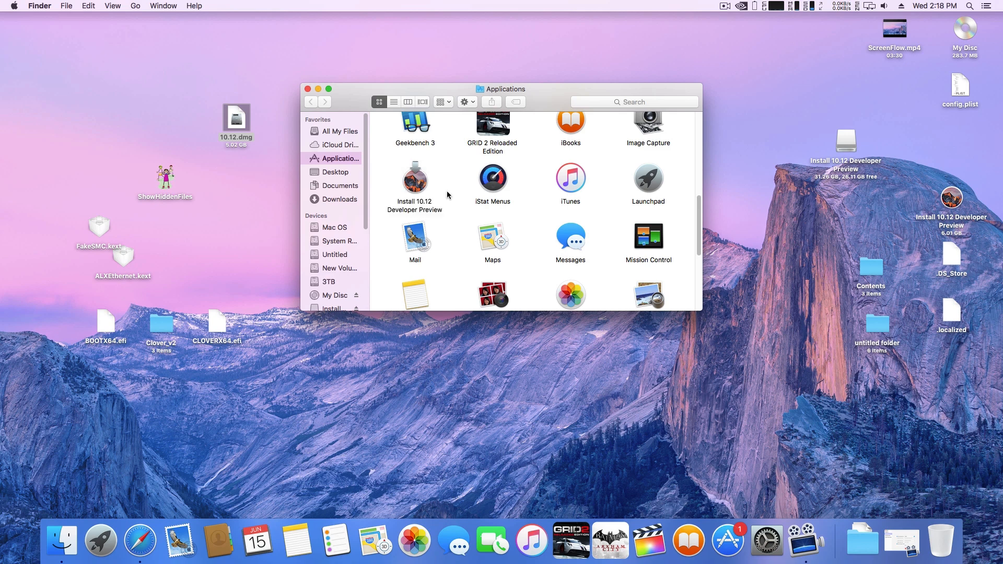
click(236, 117)
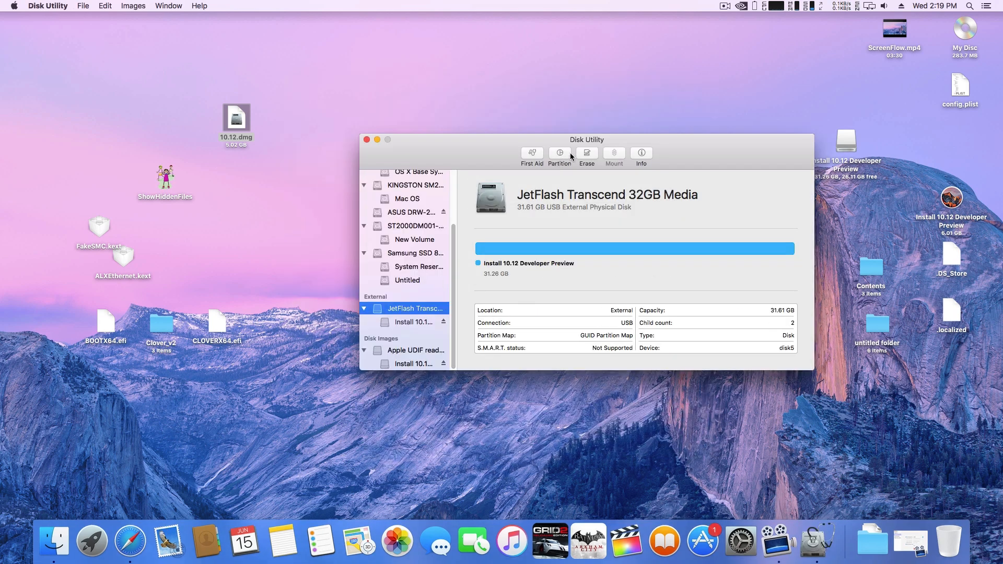
Partition the JetFlash USB drive as one near-full-size volume named Sierra and apply.
click(559, 153)
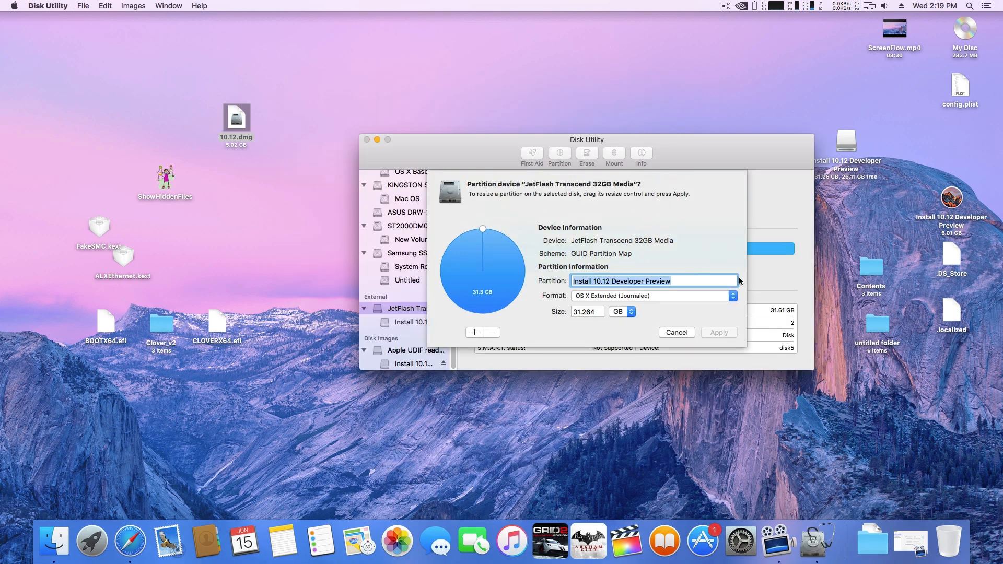
text(Sierra)
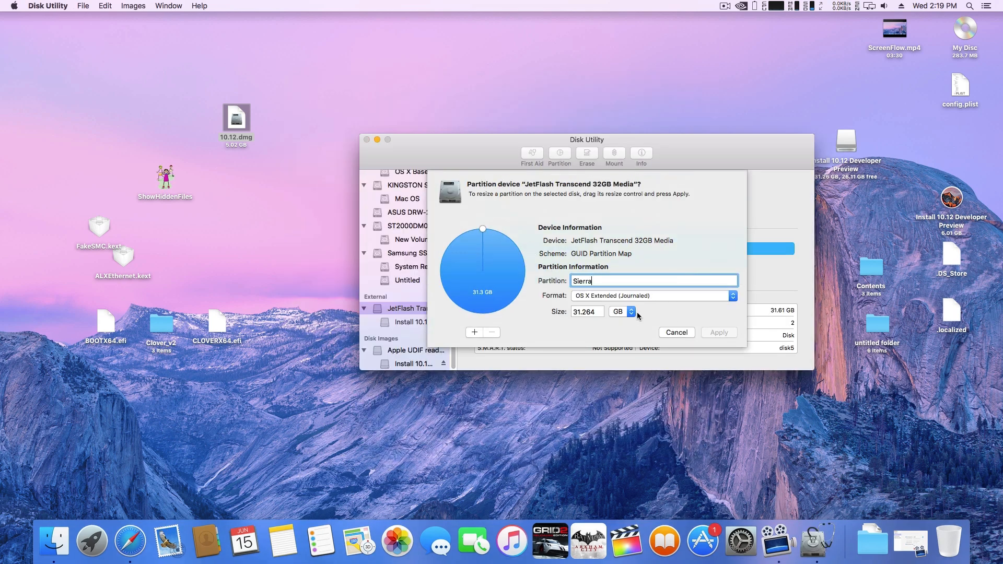
drag(483, 229, 479, 230)
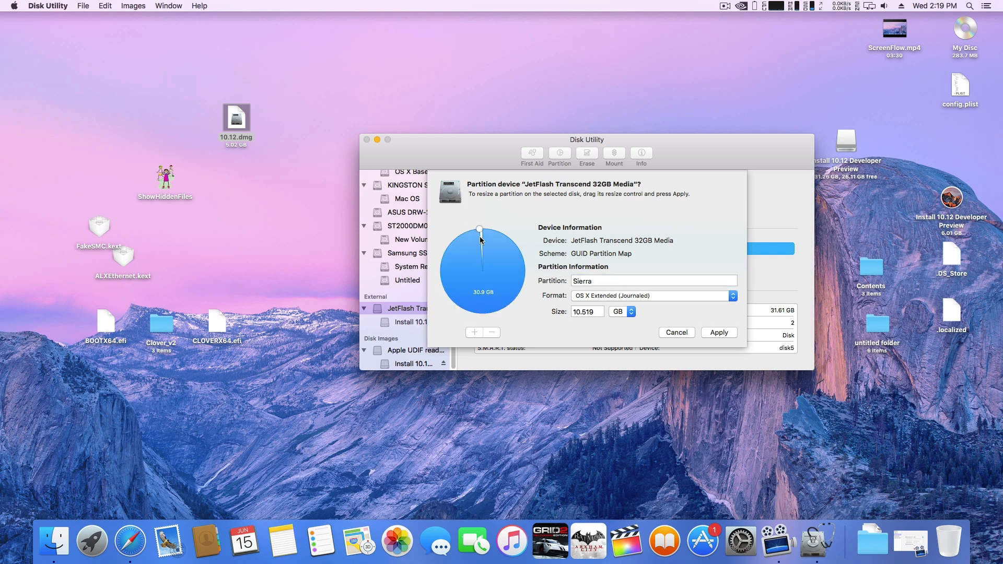
drag(480, 229, 480, 230)
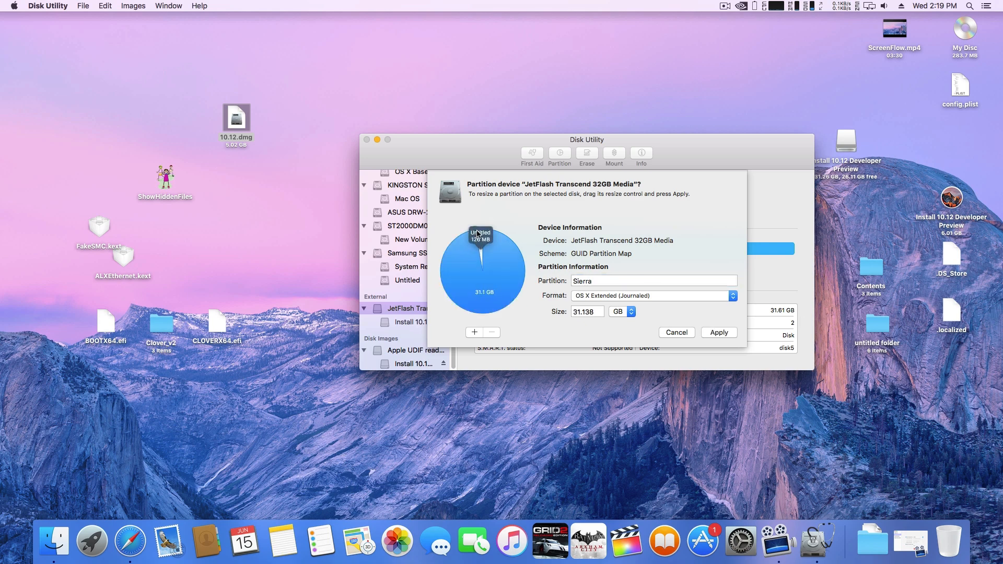
click(719, 332)
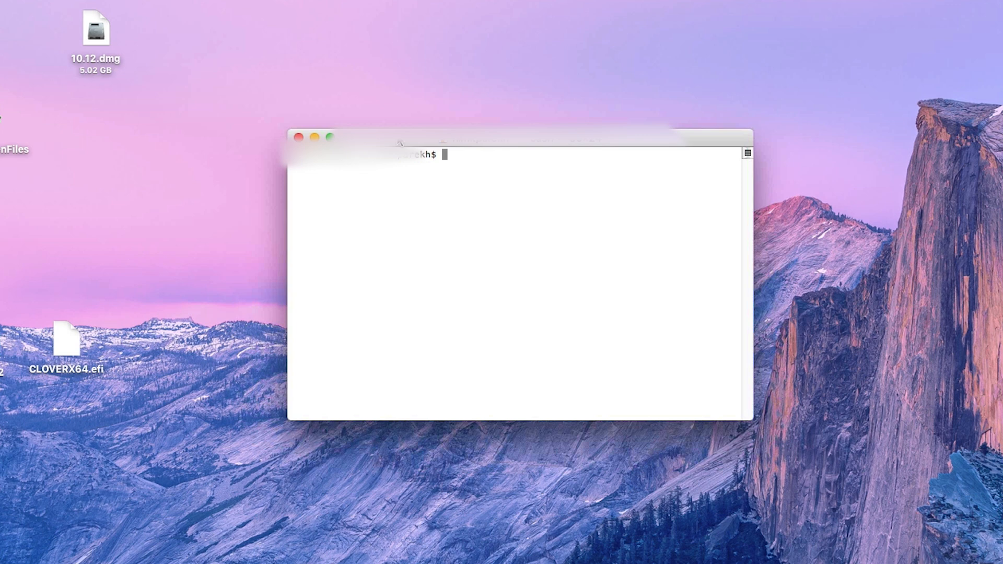
Run sudo createinstallmedia onto /Volumes/Sierra with --nointeraction until it reports Done.
text(sudo /Applications/Install\ 10.12\ Developer\ Preview.app/Contents/Resources/createinstallmedia --volume /Volumes/Sierra --applicationpath /Applications/Install\ 10.12\ Developer\ Preview.app --nointeraction)
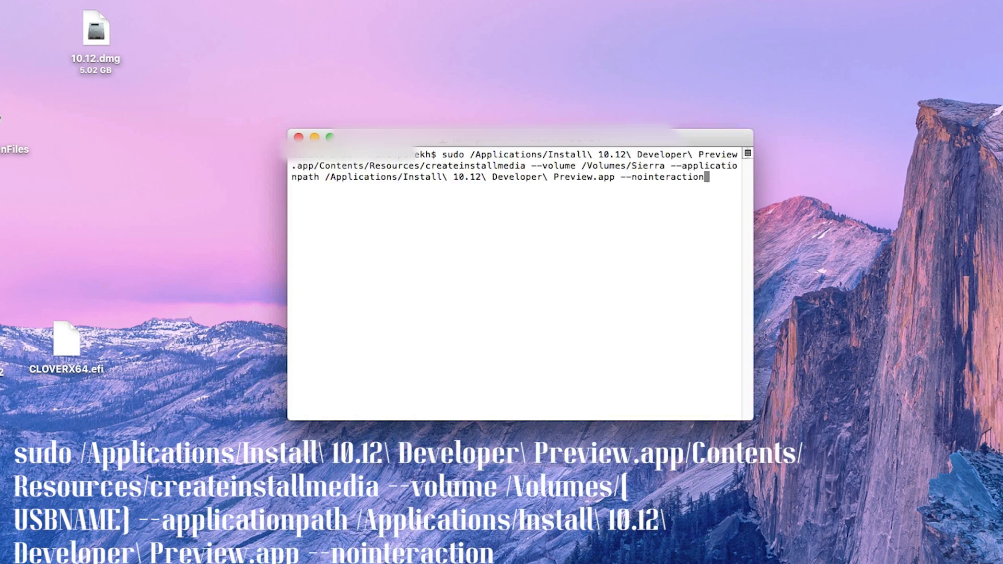
drag(519, 138, 501, 116)
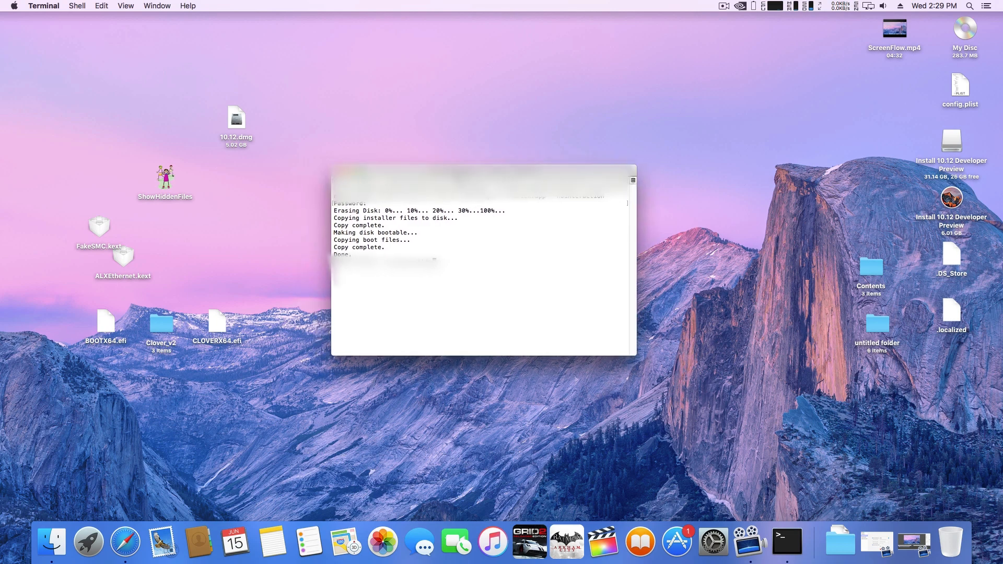
mouse_move(955, 159)
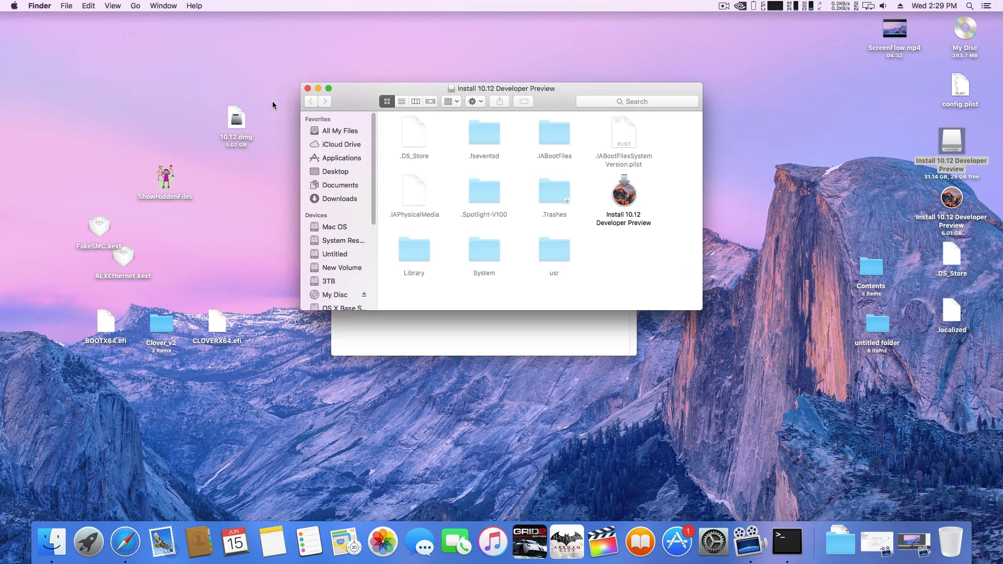
Review the finished installer USB, then launch the Clover v2.3k r3556 package from Clover_v2.
right_click(952, 140)
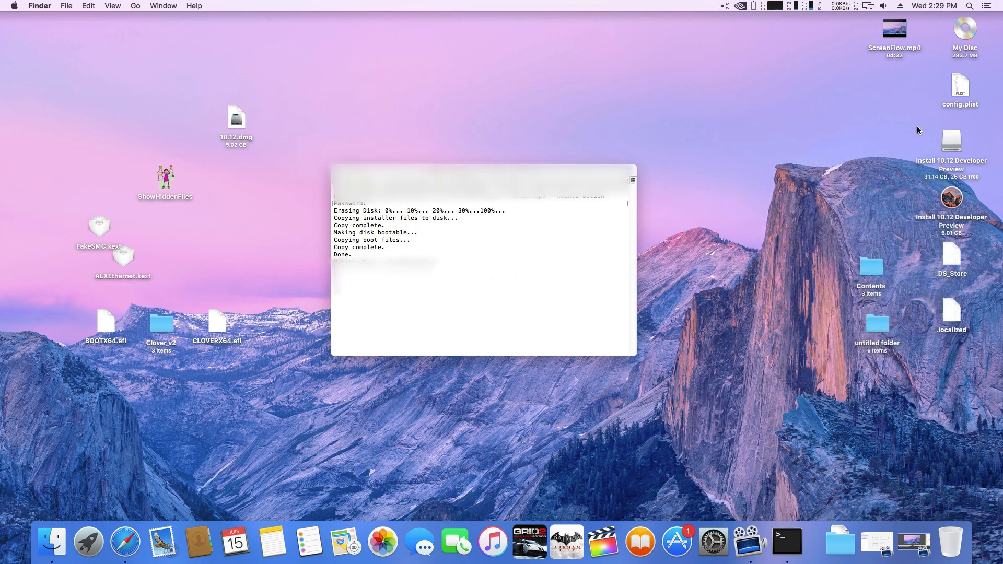
double_click(161, 323)
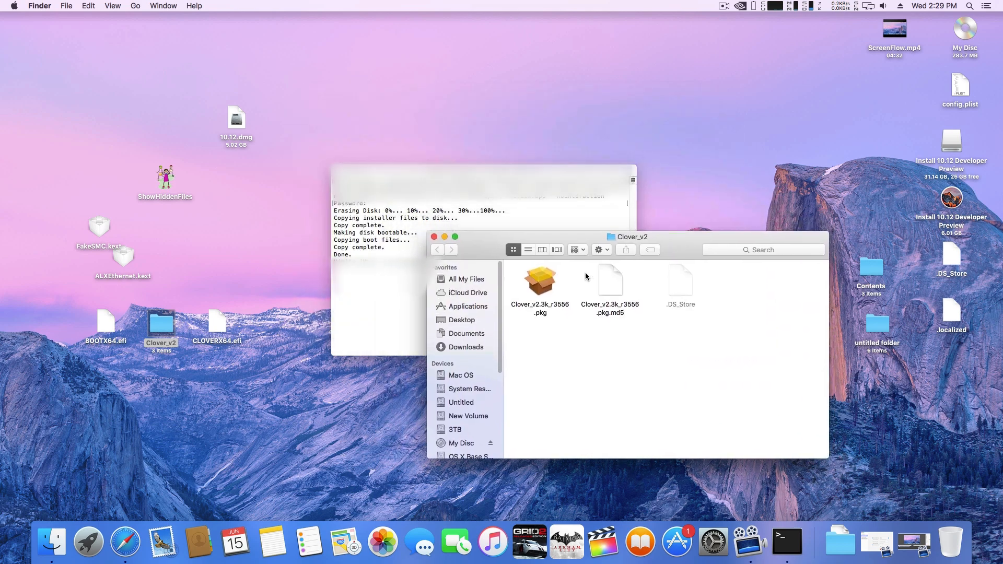
double_click(539, 281)
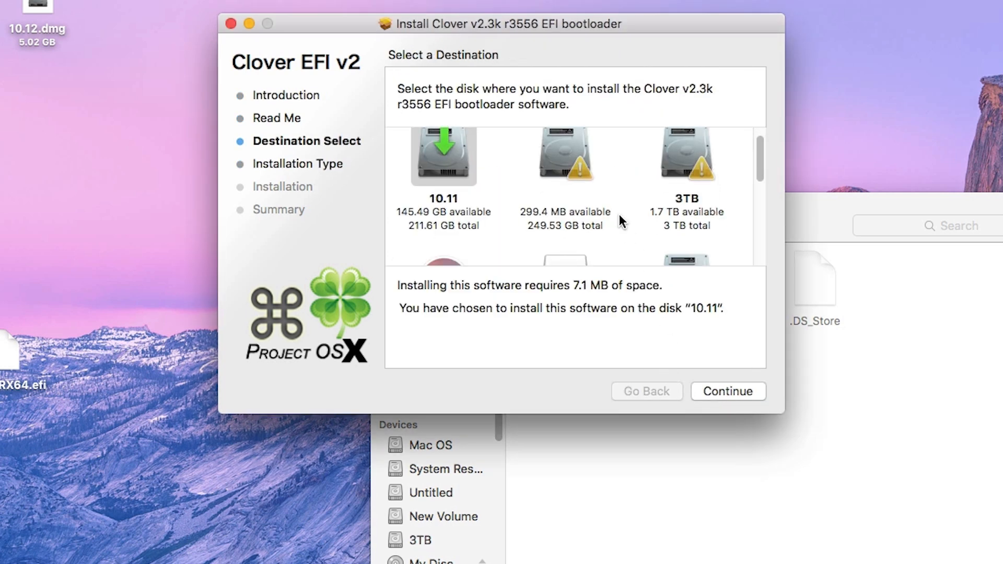
Choose the Install 10.12 Developer Preview USB as the Clover installation destination.
scroll(down, 3)
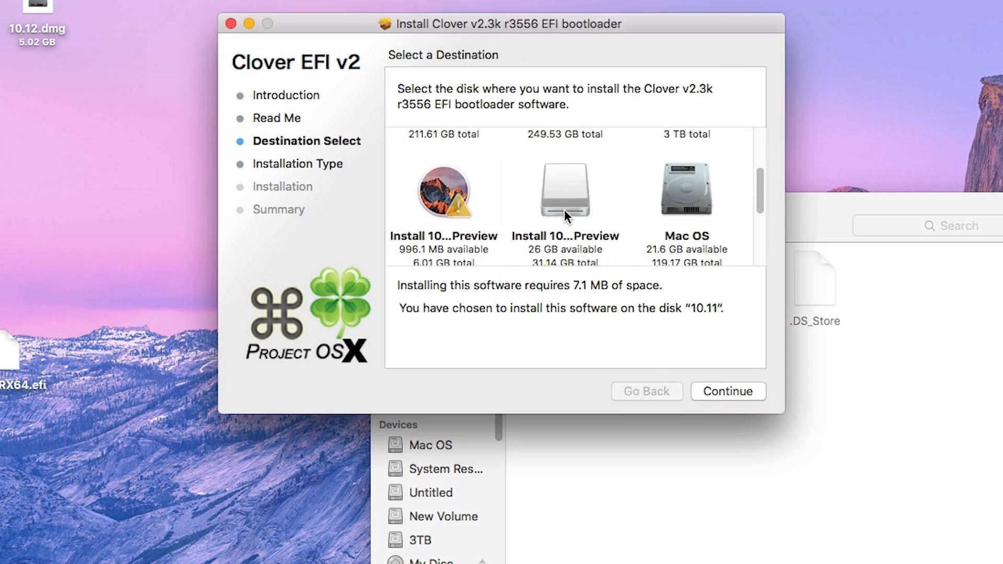
click(566, 190)
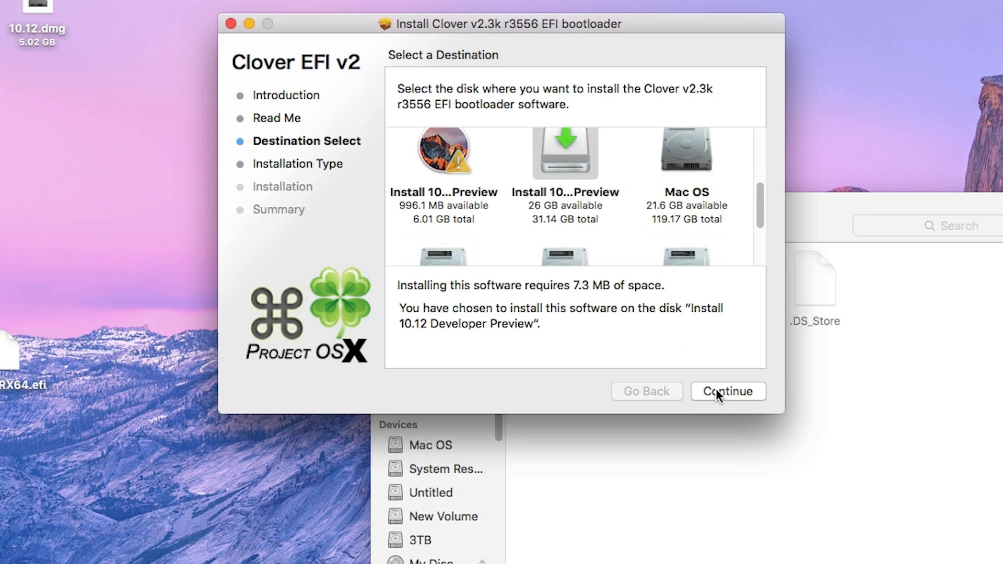
click(728, 391)
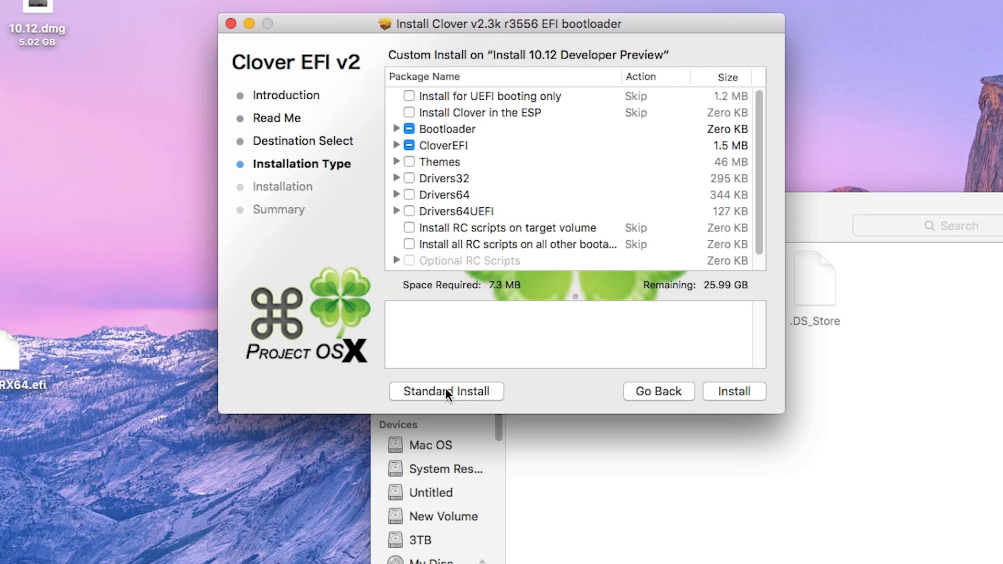
Install Clover for UEFI booting only with the OsxAptioFixDrv-64 Drivers64UEFI driver, authorising the install.
click(409, 96)
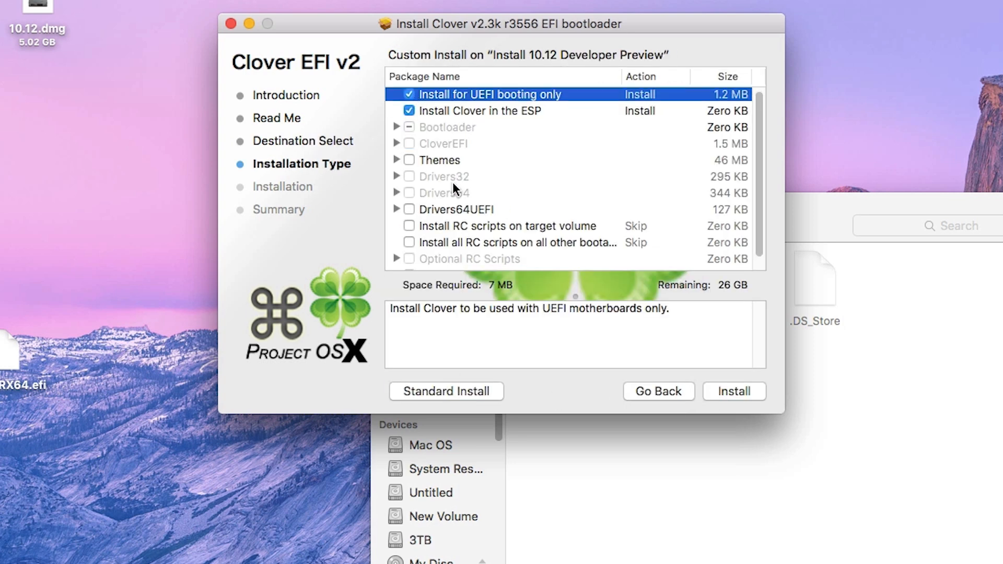
click(397, 209)
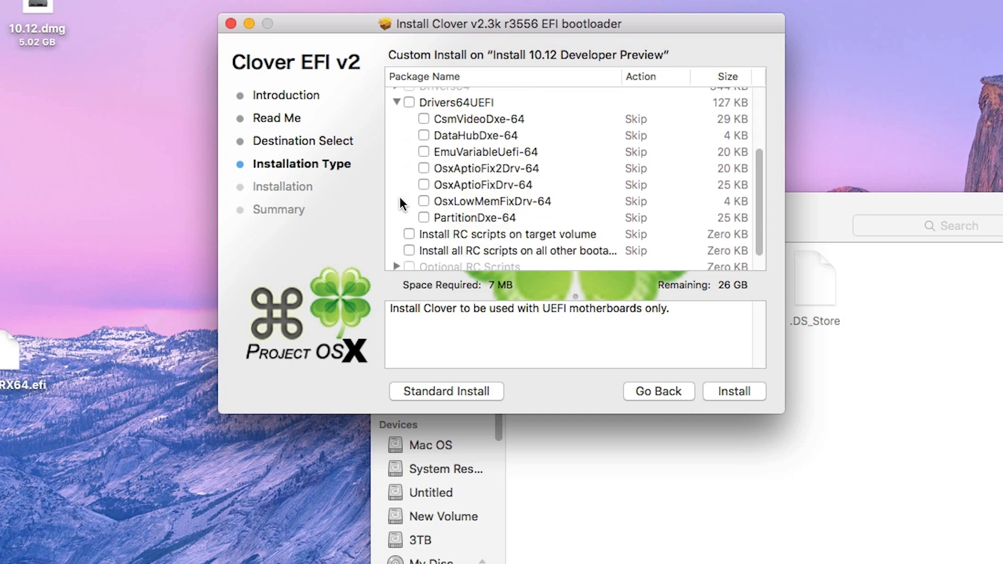
mouse_move(430, 192)
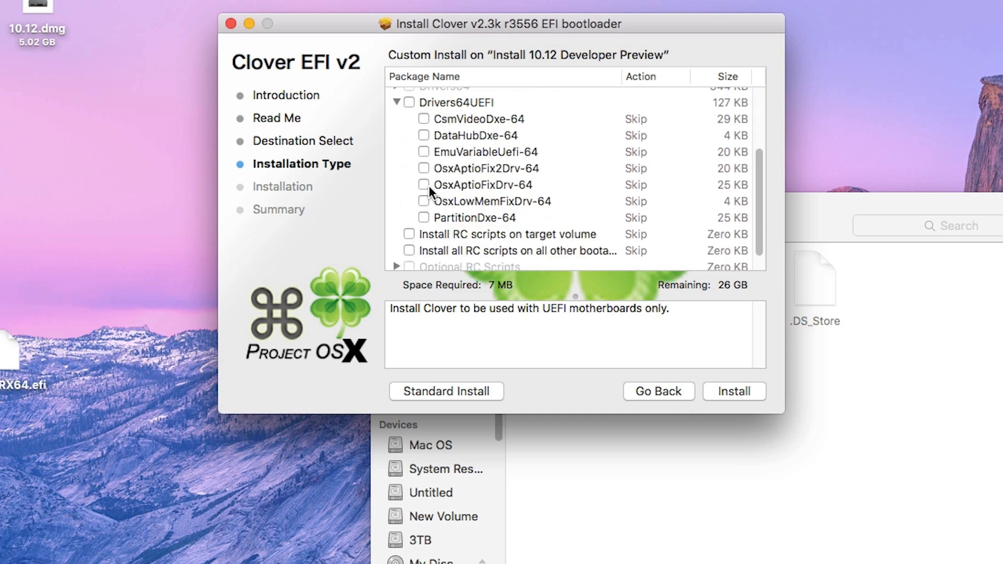
click(424, 217)
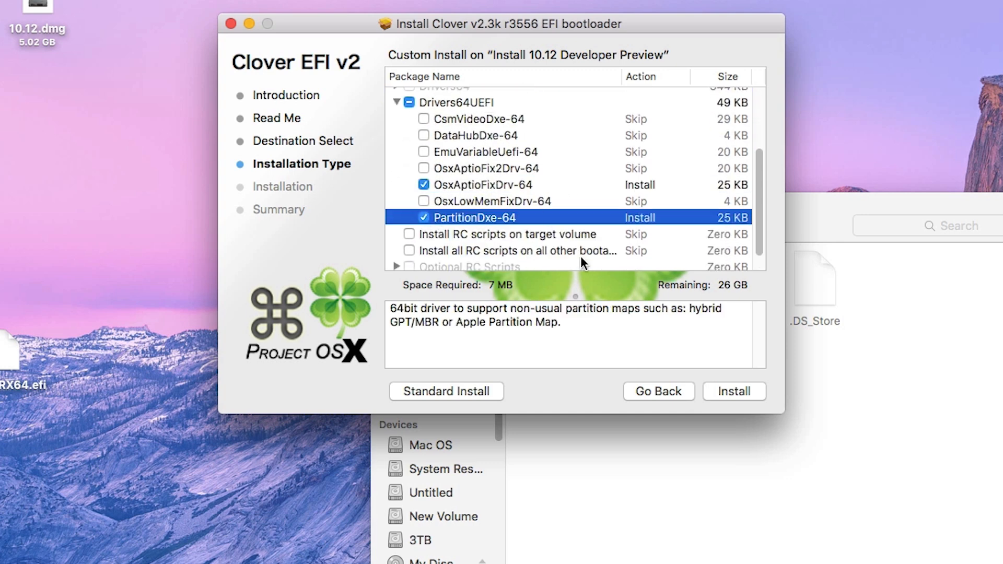
click(734, 391)
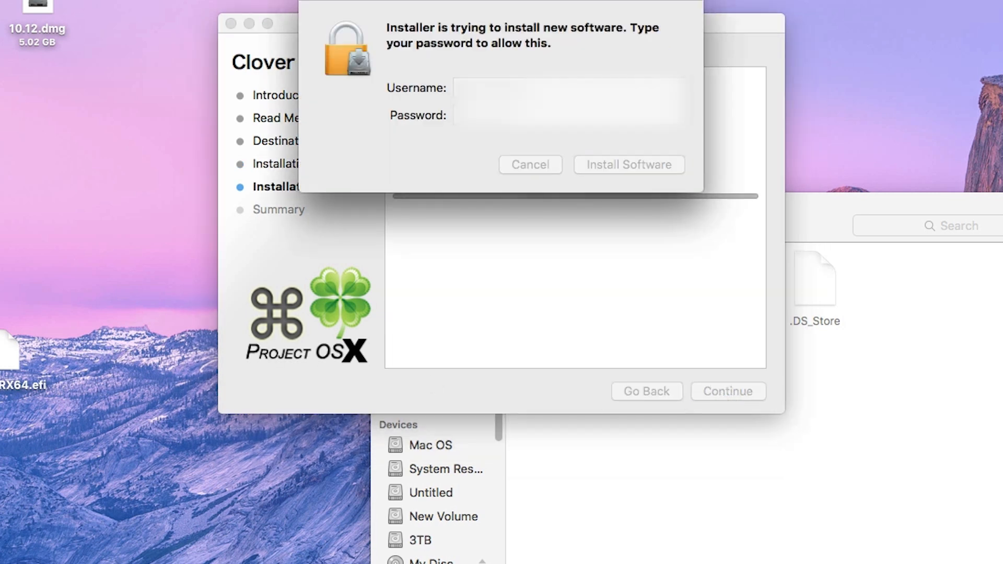
click(629, 165)
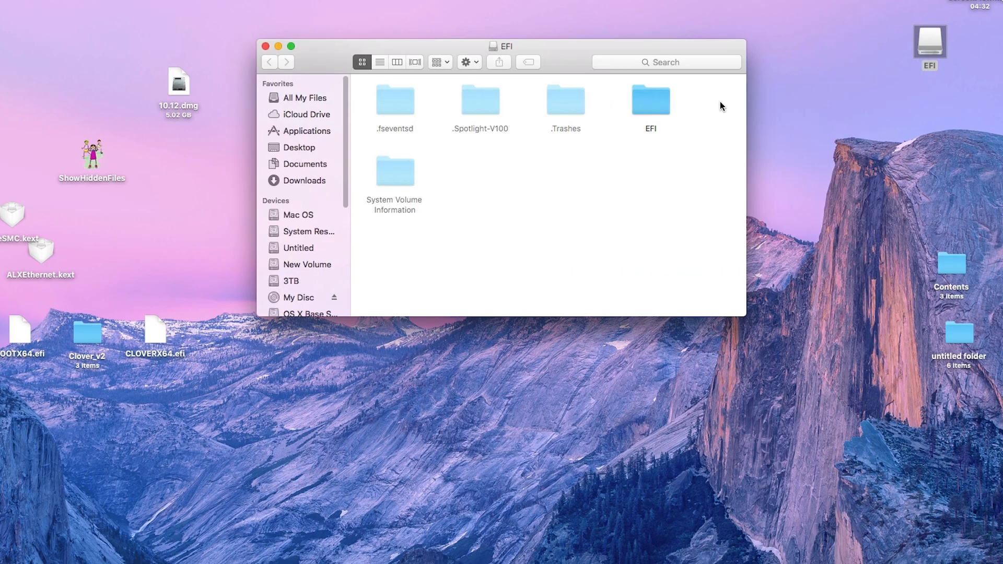
Copy the desktop CLOVERX64.efi into EFI/CLOVER and BOOTX64.efi into EFI/BOOT.
double_click(650, 97)
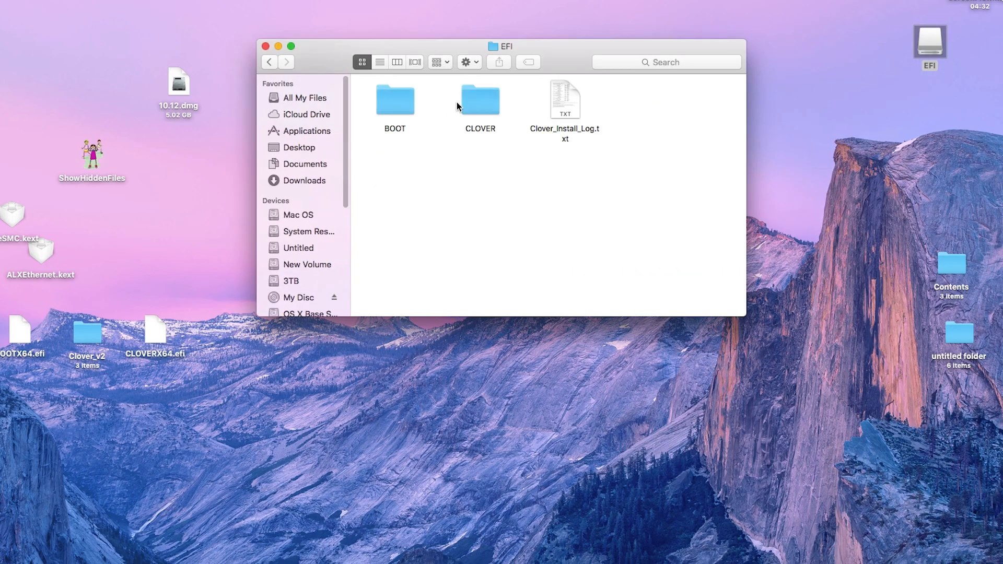
double_click(481, 100)
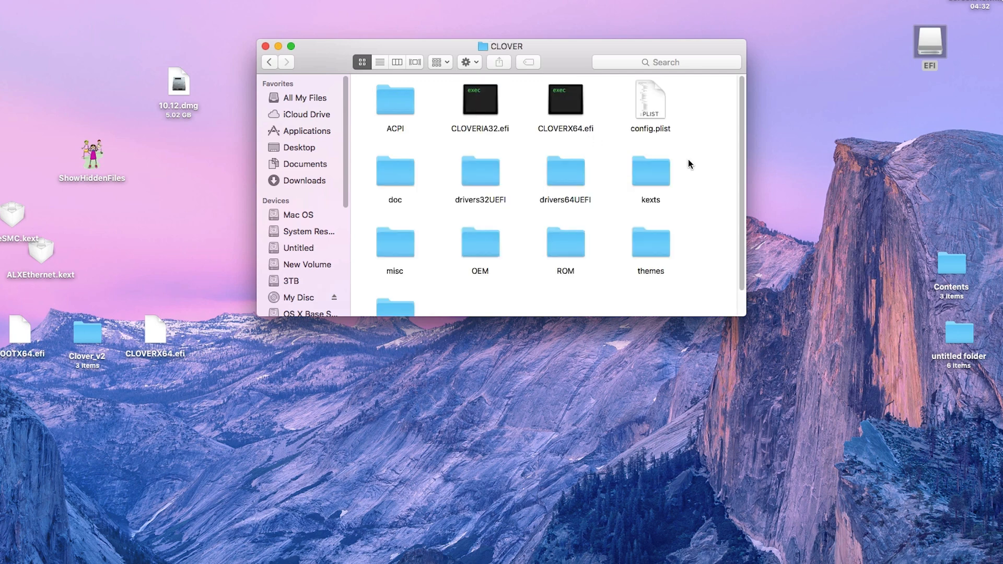
mouse_move(22, 345)
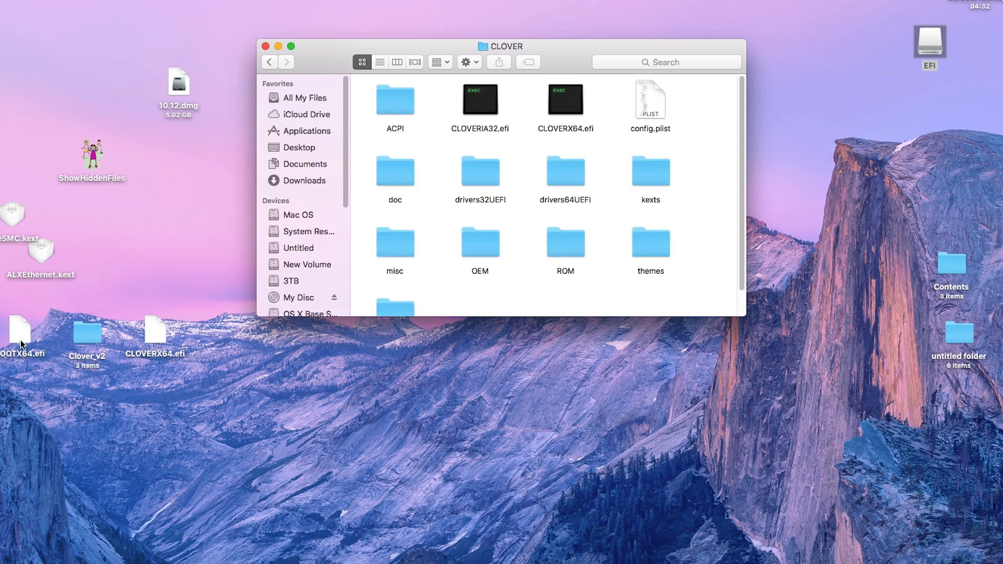
mouse_move(157, 345)
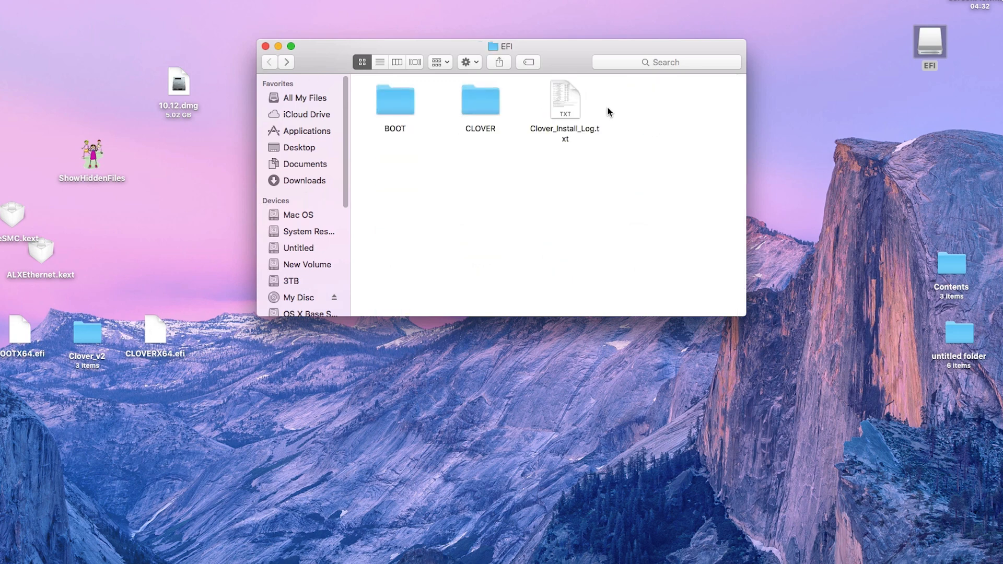
double_click(481, 100)
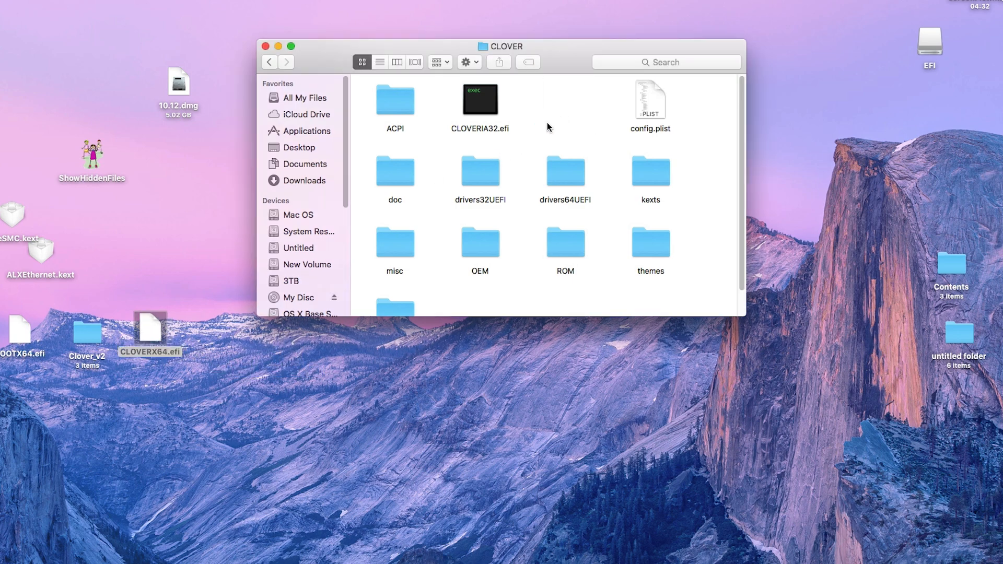
mouse_move(527, 130)
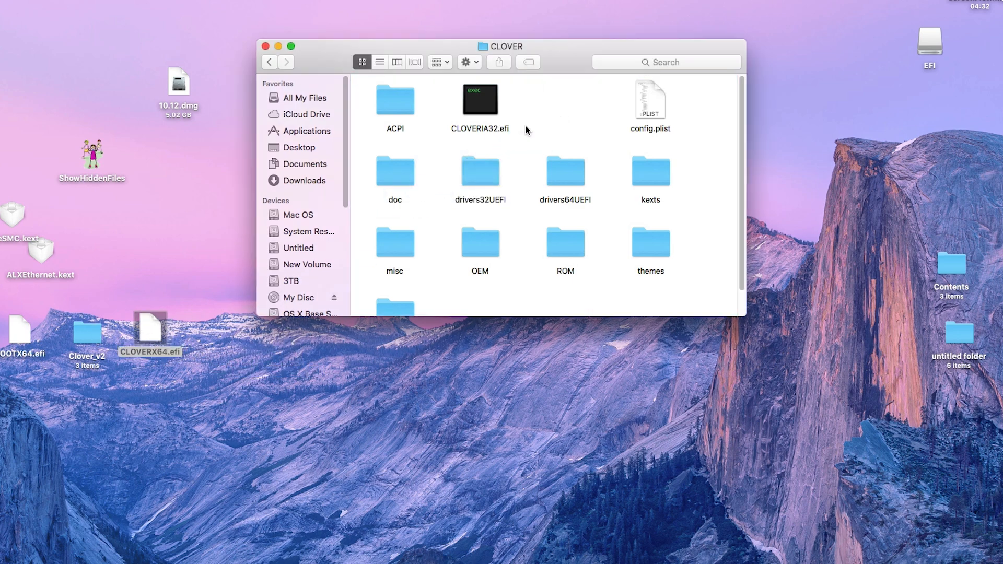
click(269, 62)
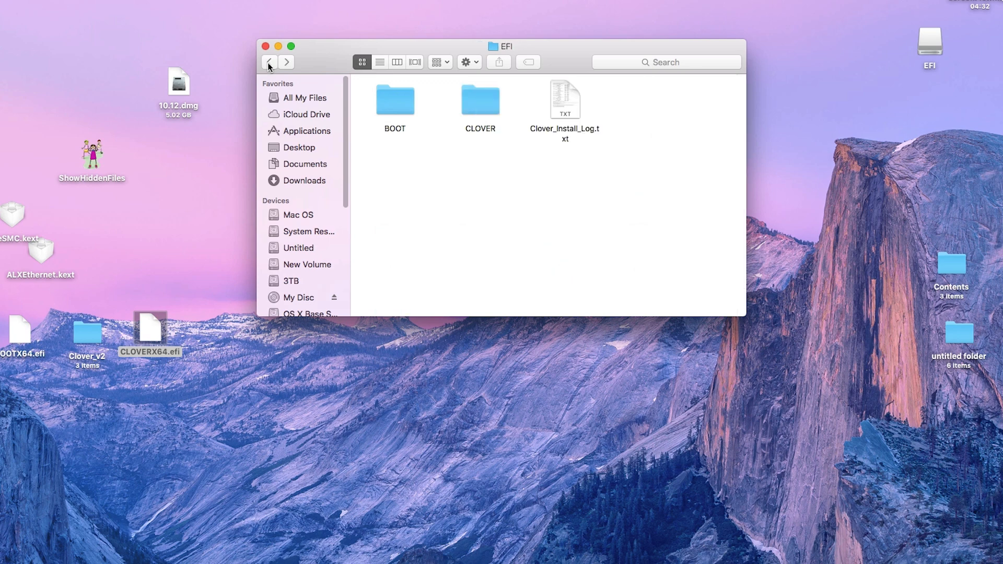
double_click(395, 100)
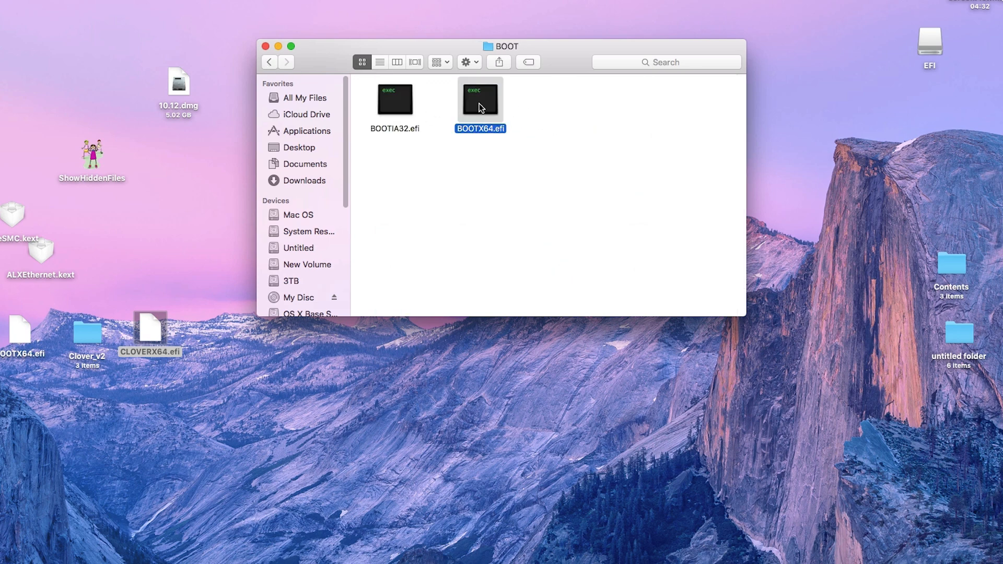
drag(479, 99, 565, 230)
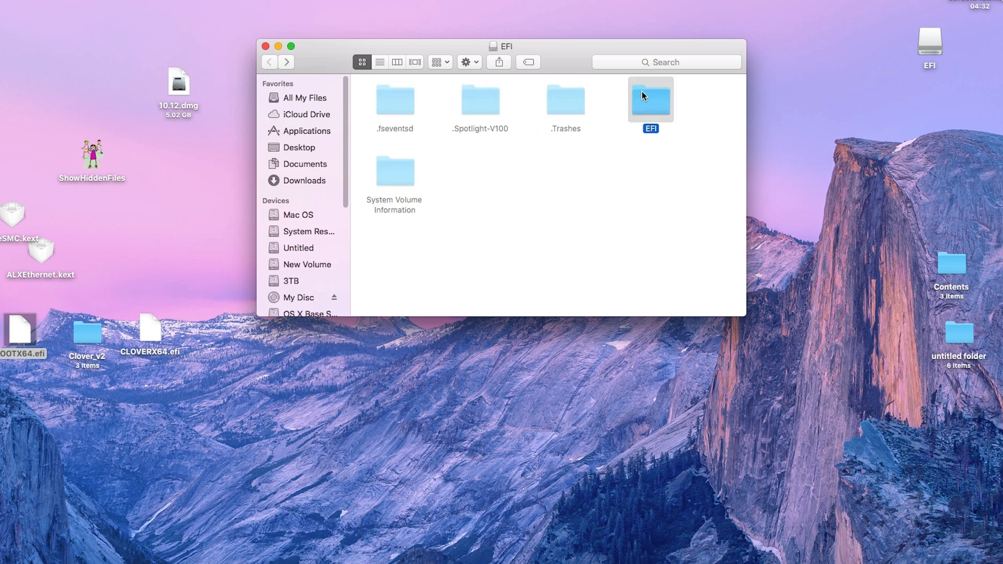
Check FakeSMC and ALXEthernet kexts are present in CLOVER/kexts/Other.
double_click(650, 99)
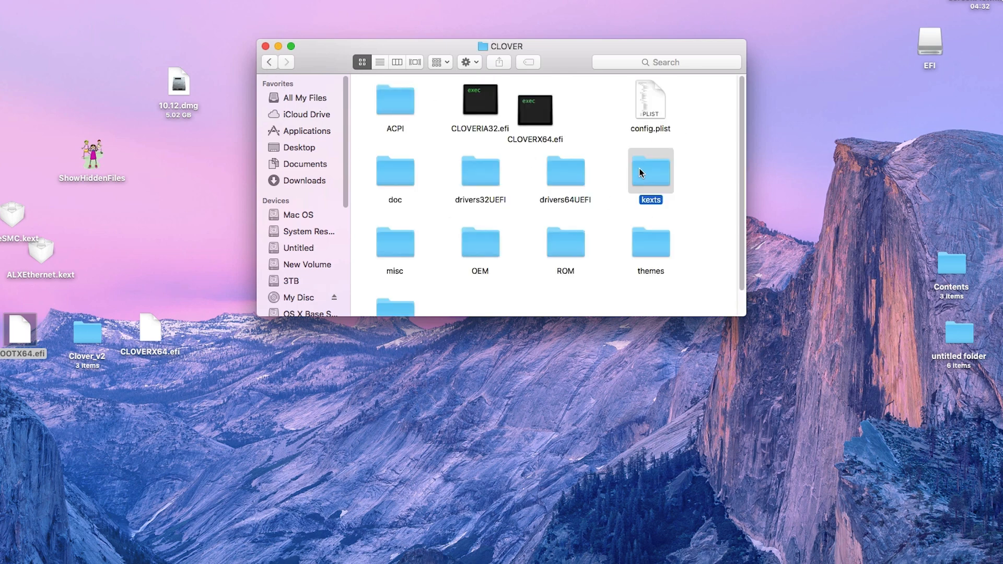
double_click(650, 171)
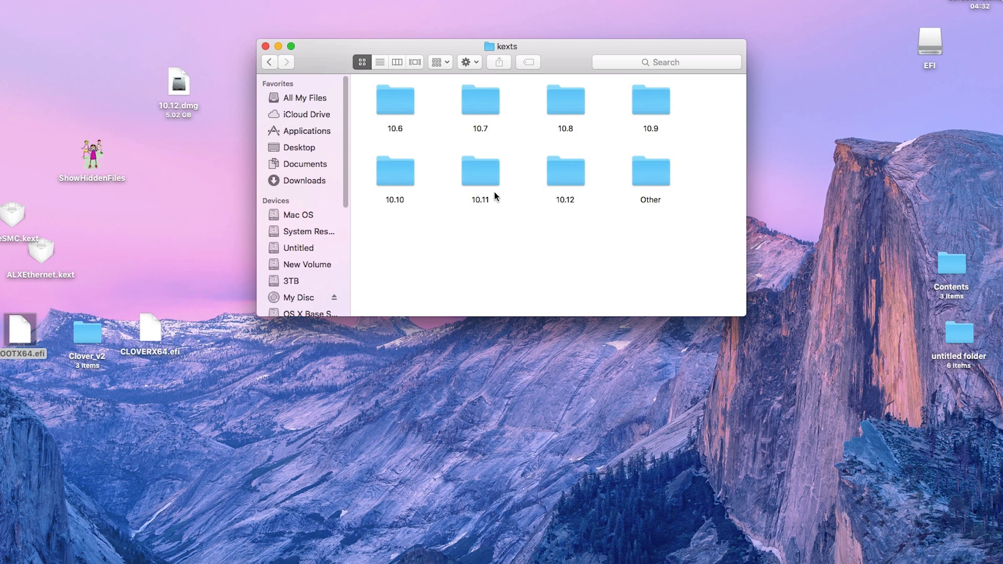
double_click(650, 169)
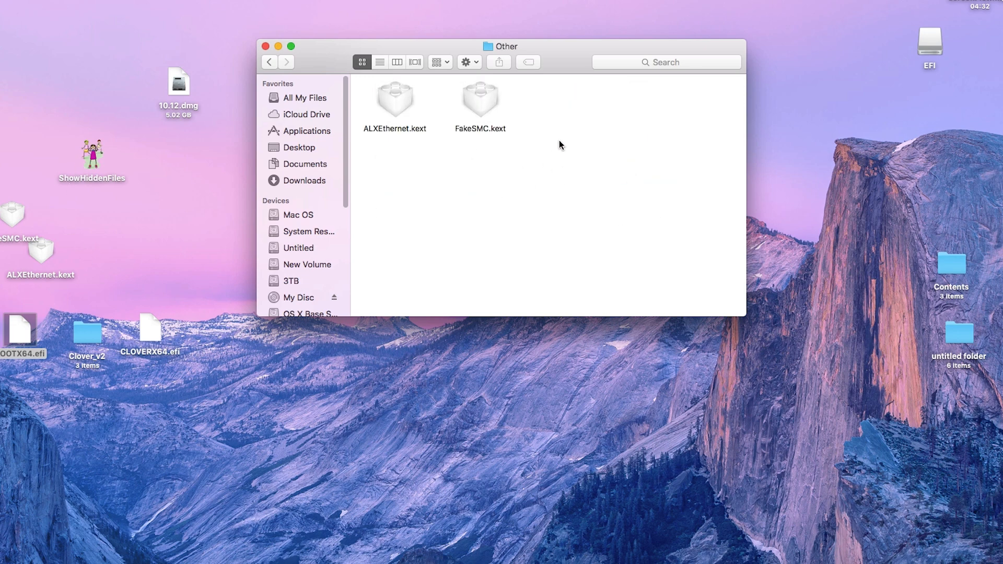
key(cmd+a)
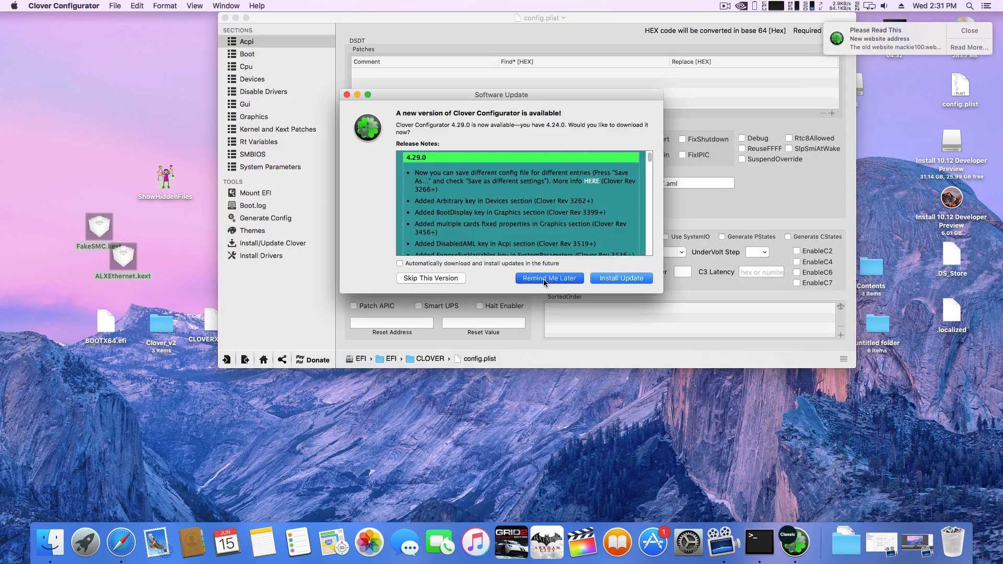
Dismiss the update offer and view System Parameters with Inject Kexts set to Yes.
click(270, 167)
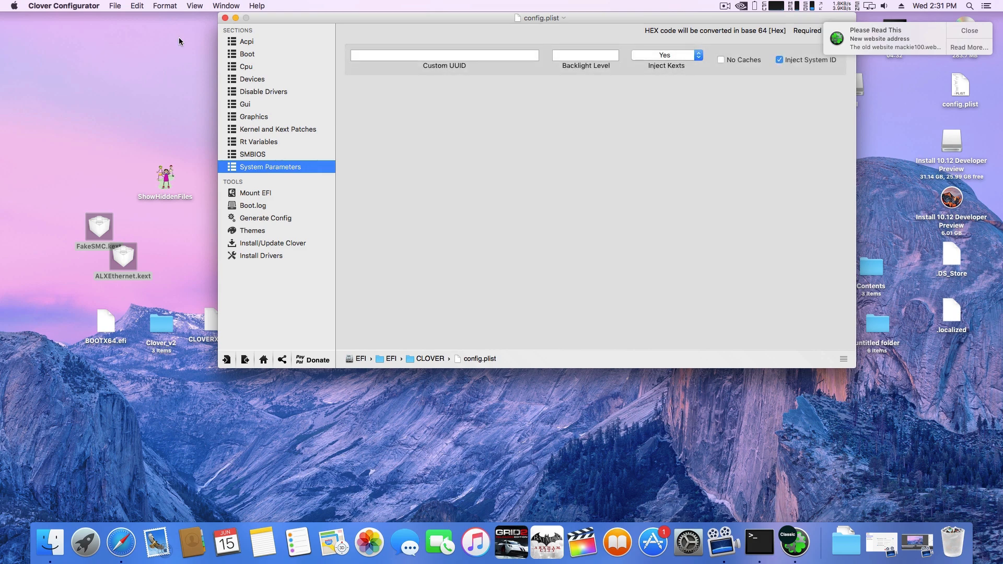
click(248, 42)
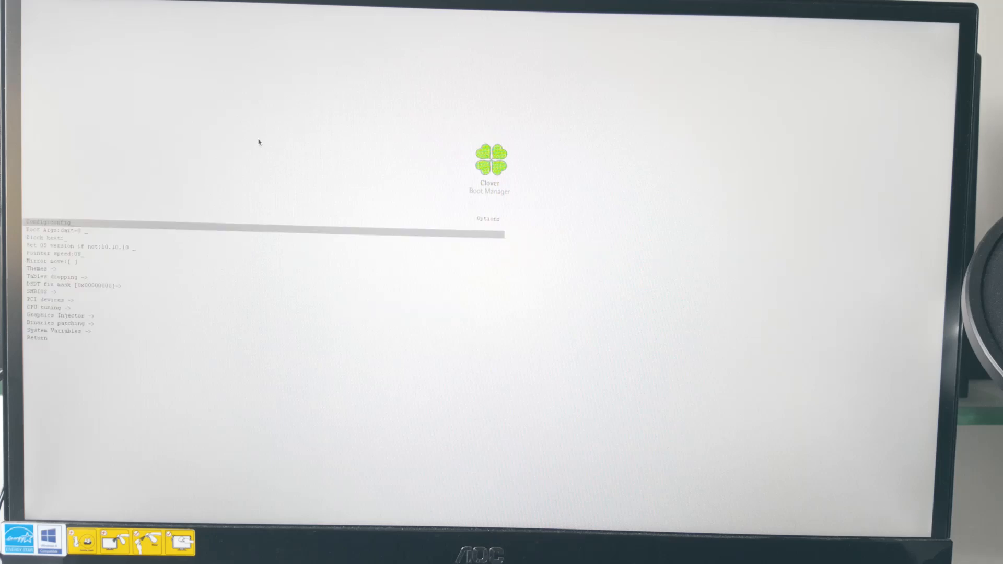
Append rootless=0 to the Clover boot arguments after darkwake=0 -v.
key(Down)
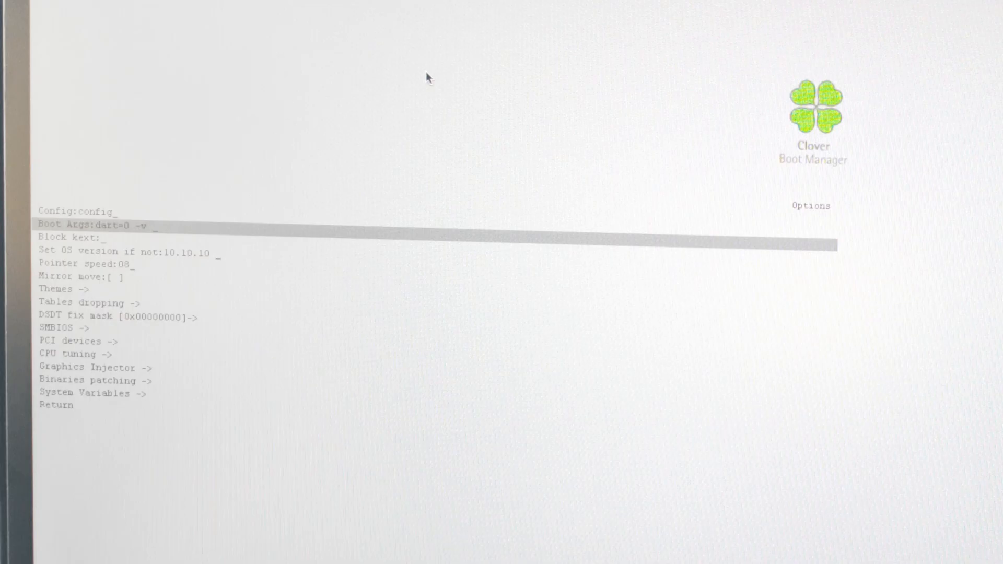
text(rootless=0)
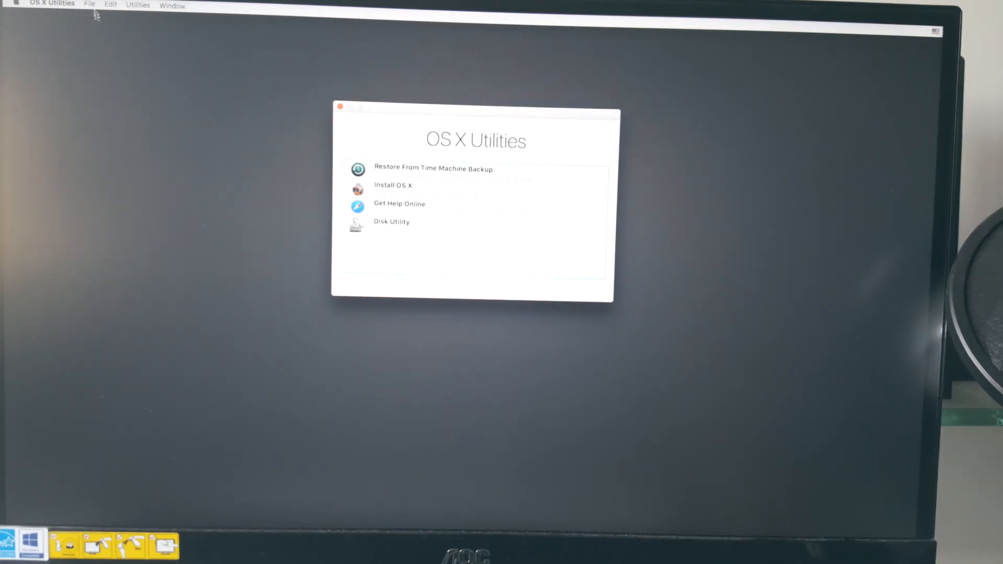
Launch Disk Utility from the OS X Utilities window.
click(391, 222)
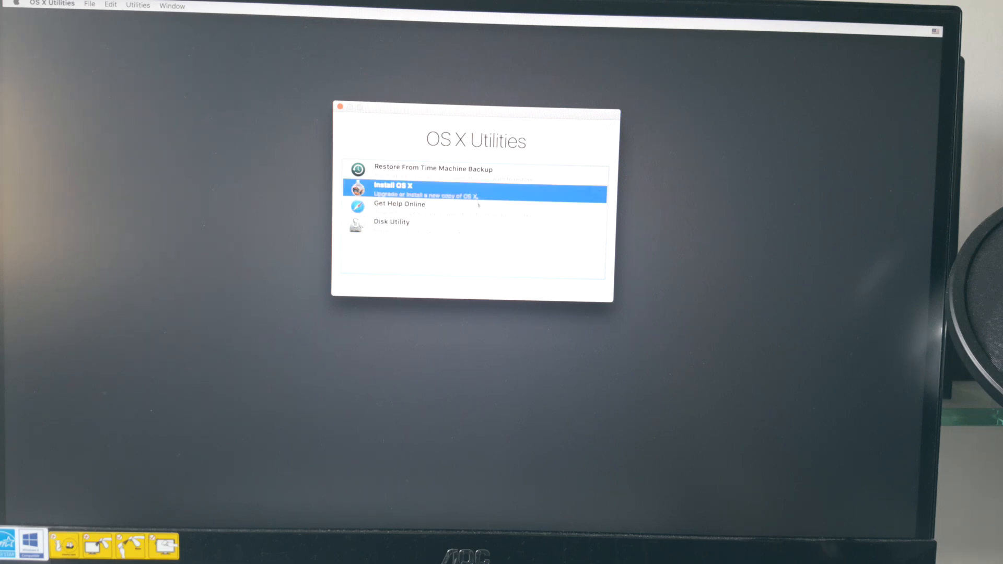
double_click(391, 222)
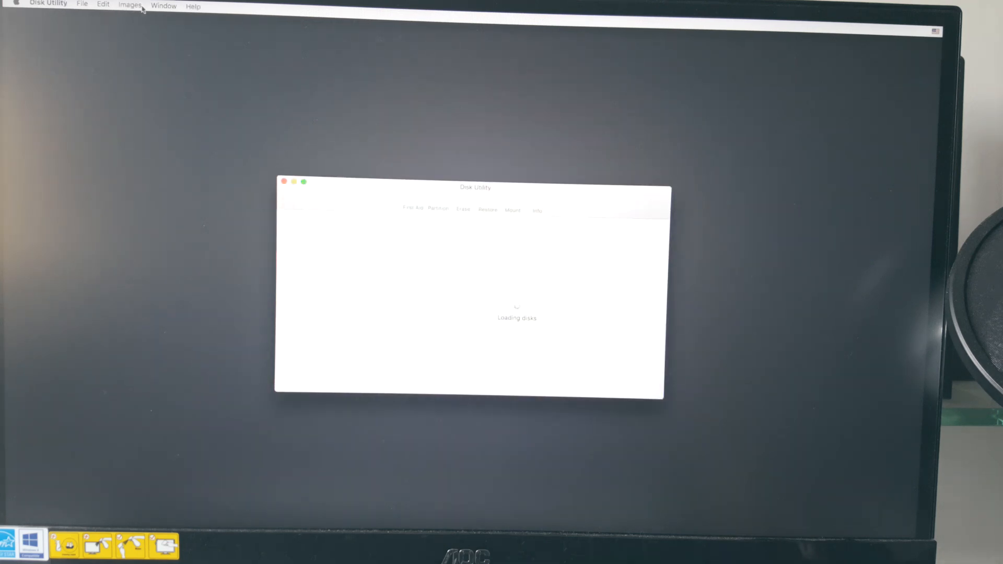
Repartition the Kingston SSD into a single volume named 1012.
click(130, 4)
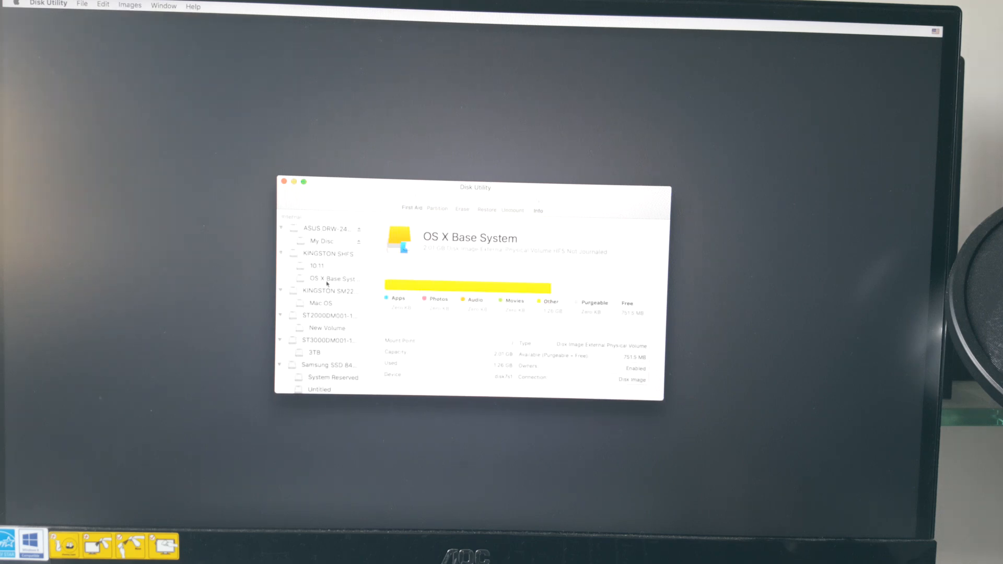
click(334, 253)
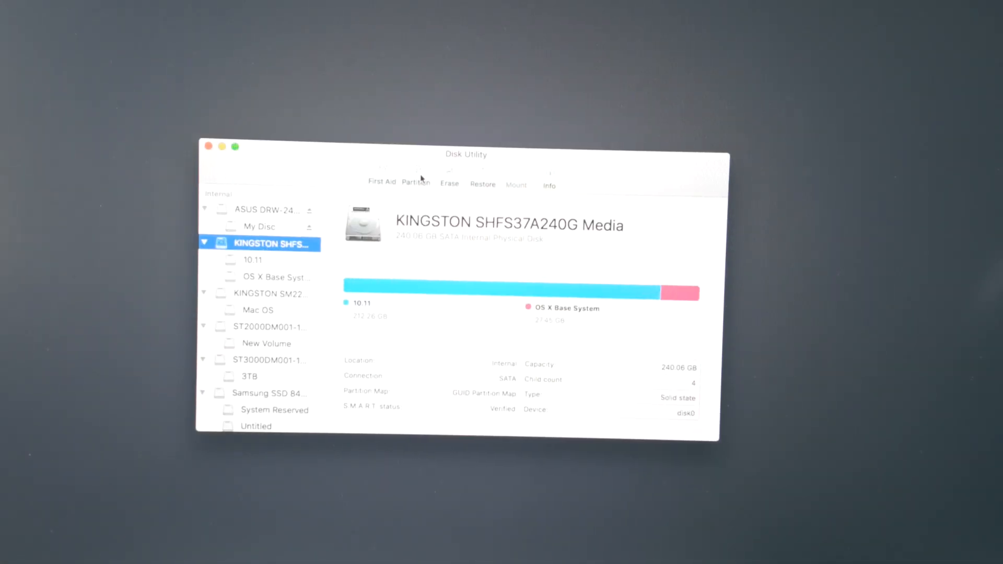
click(416, 182)
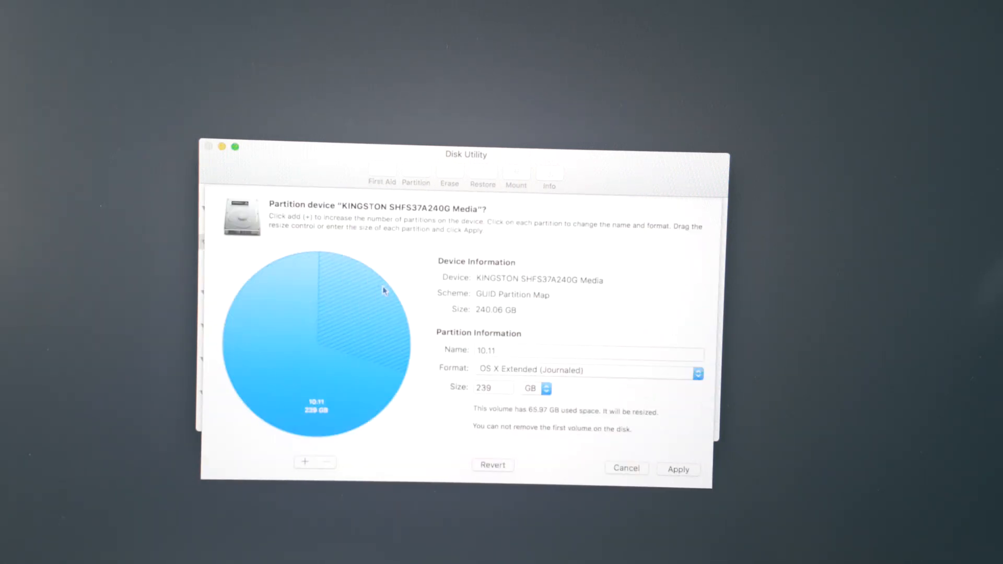
click(583, 354)
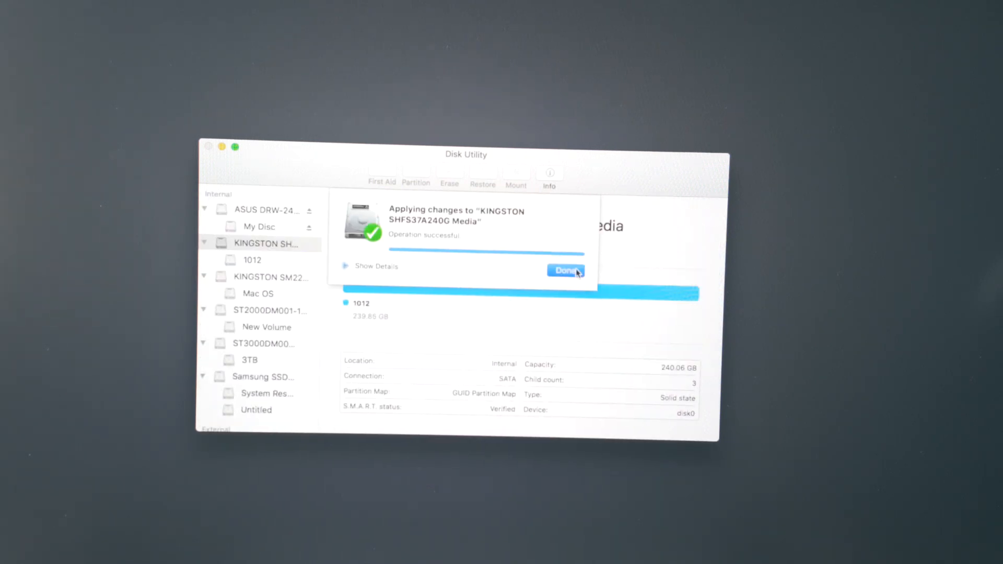
click(566, 270)
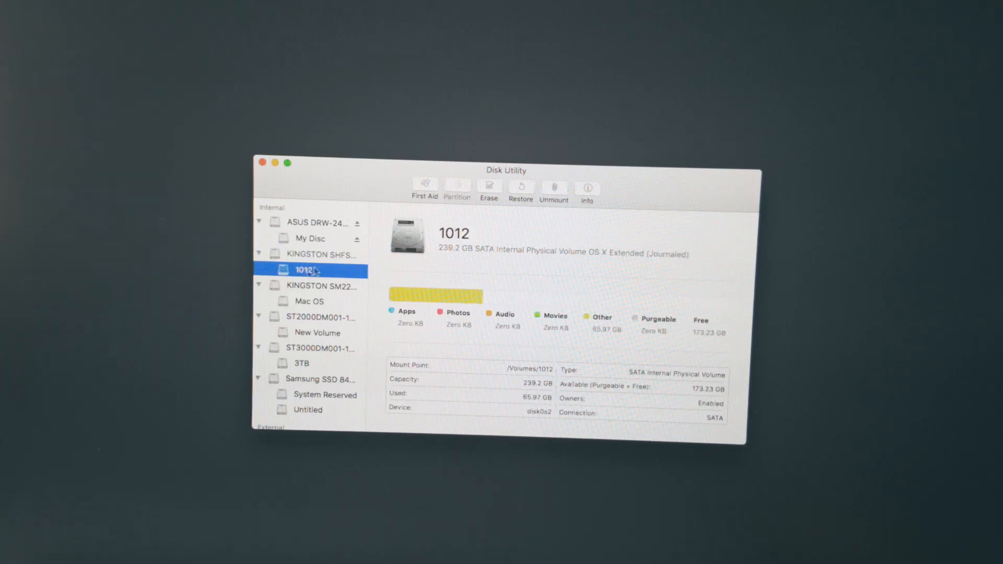
Erase the 1012 volume as OS X Extended (Journaled).
click(490, 188)
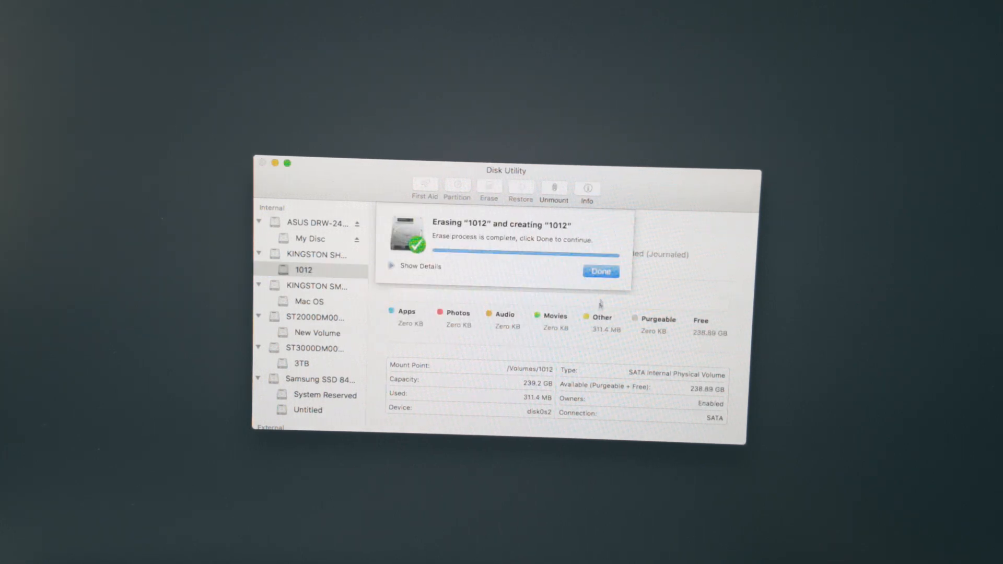
click(601, 272)
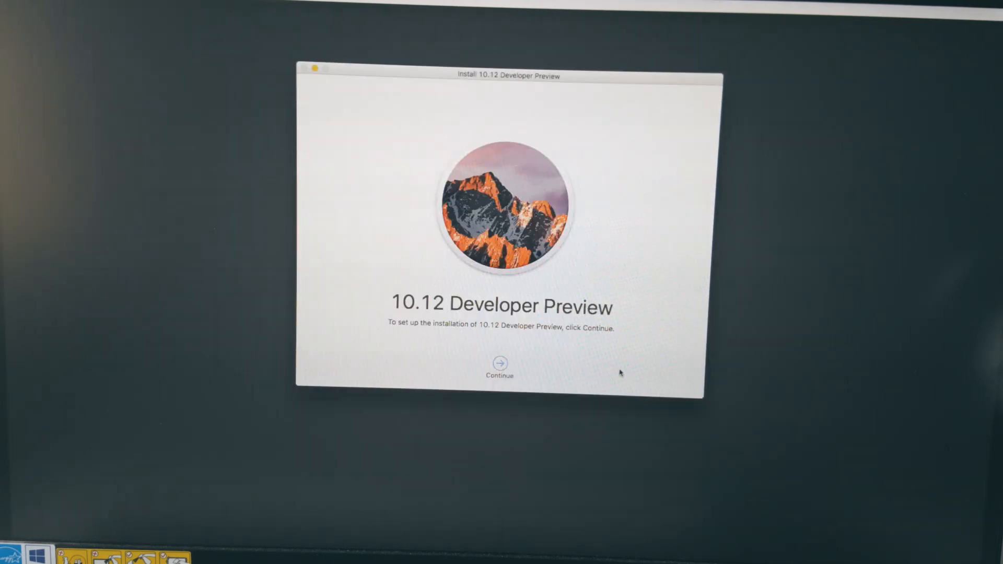
Agree to the licence and start installing Sierra onto the 1012 disk.
click(499, 362)
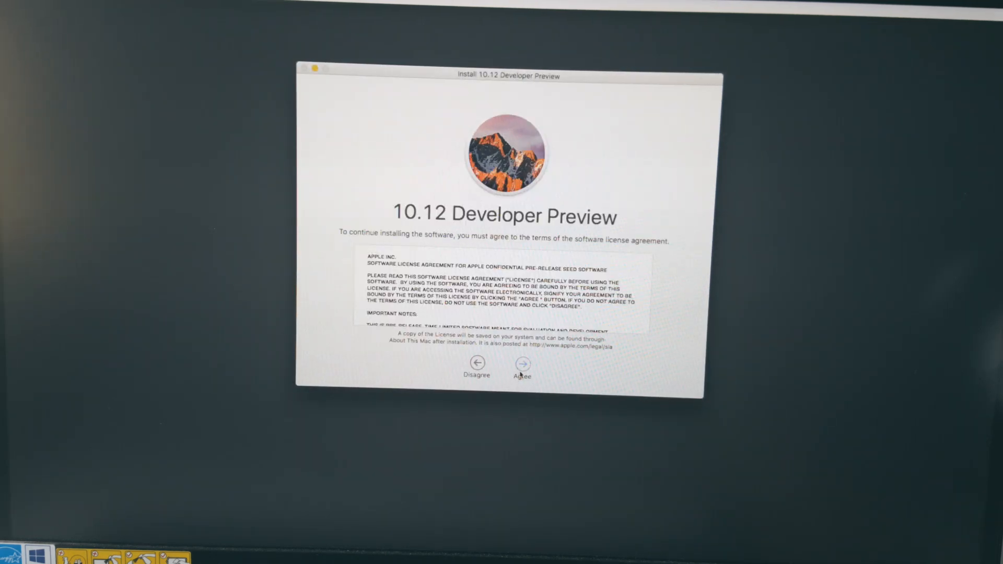
click(520, 363)
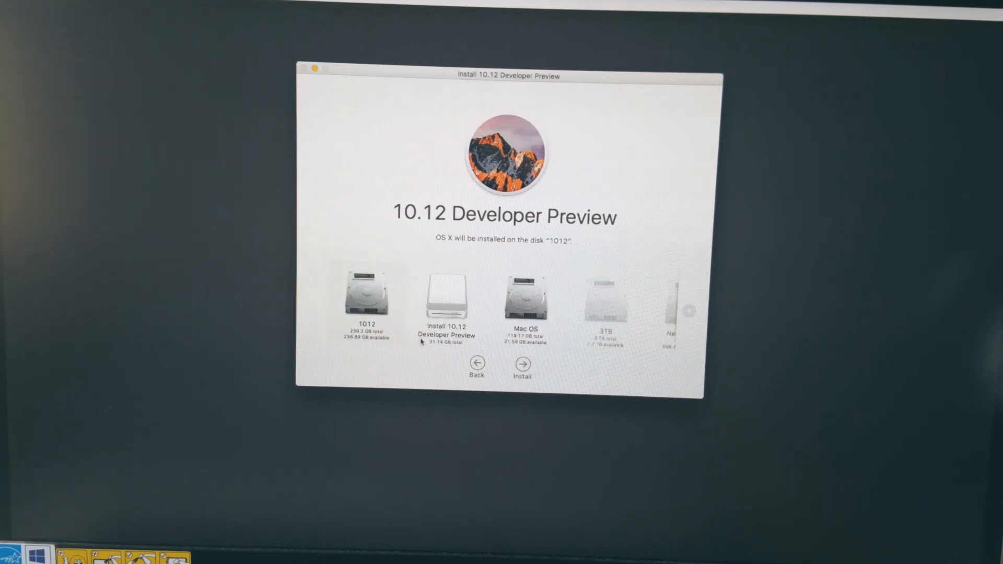
click(528, 364)
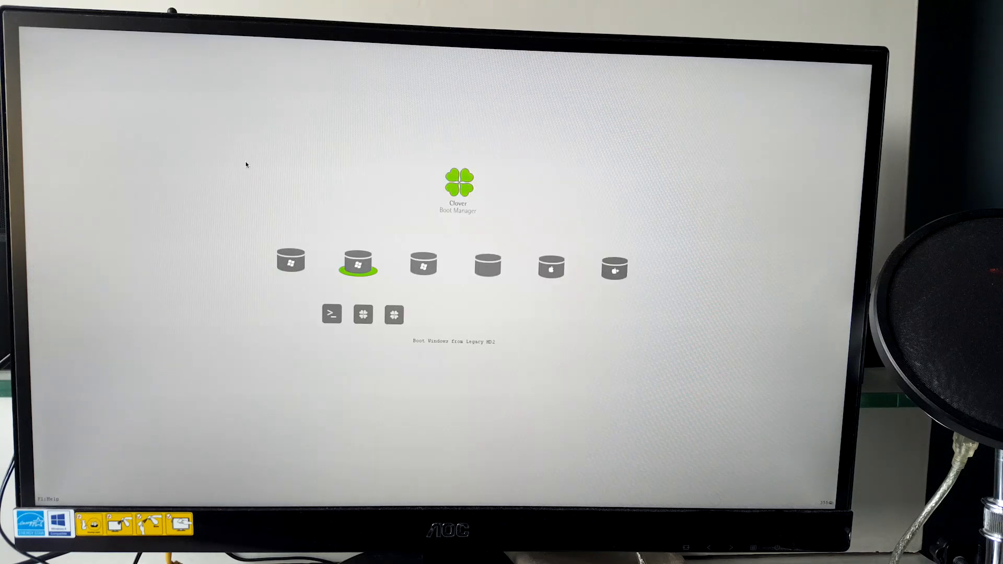
Select the newly installed macOS volume in Clover and boot it.
key(Right)
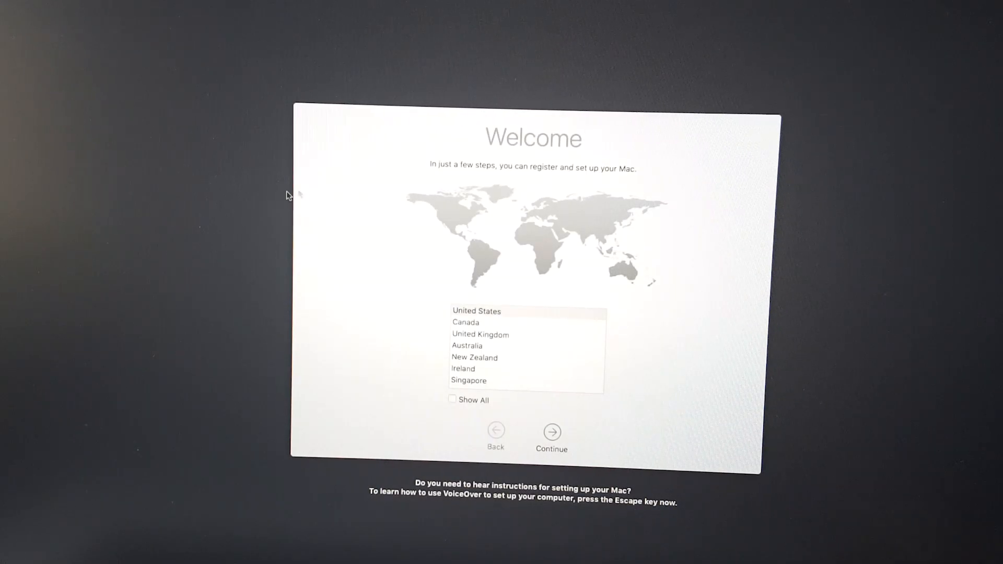
Accept the country and ABC keyboard, then choose Don't Use for Location Services.
scroll(down, 3)
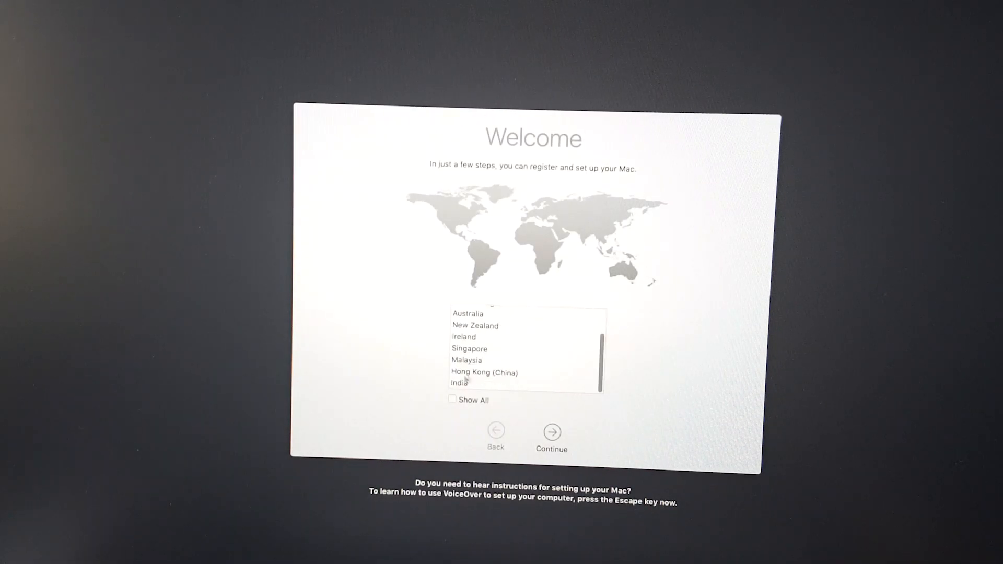
click(551, 431)
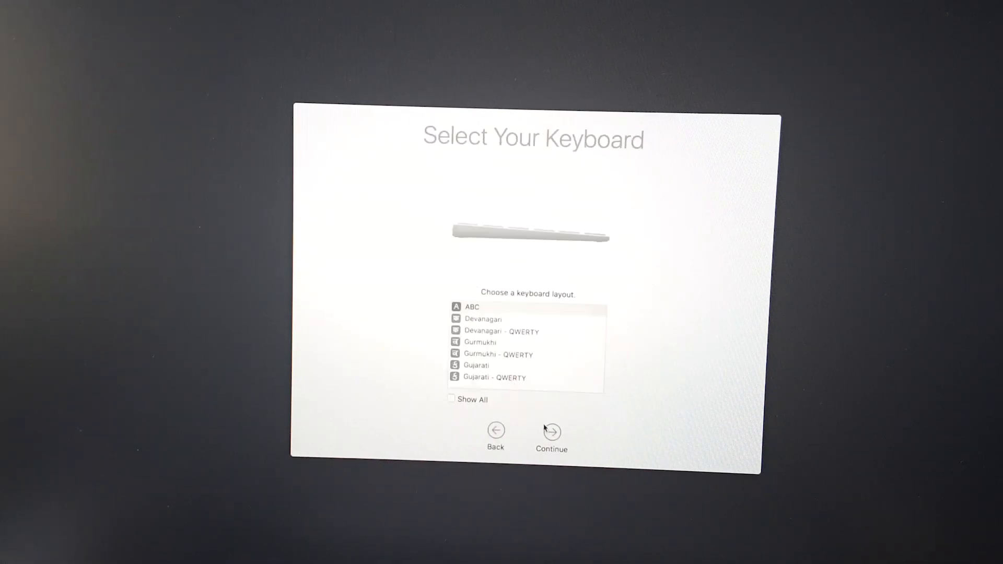
click(551, 431)
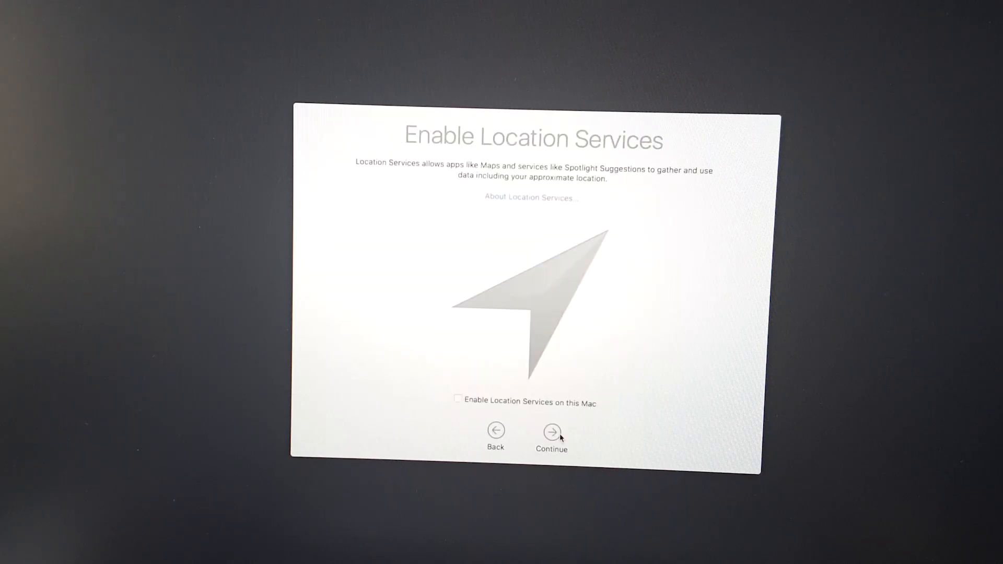
click(552, 431)
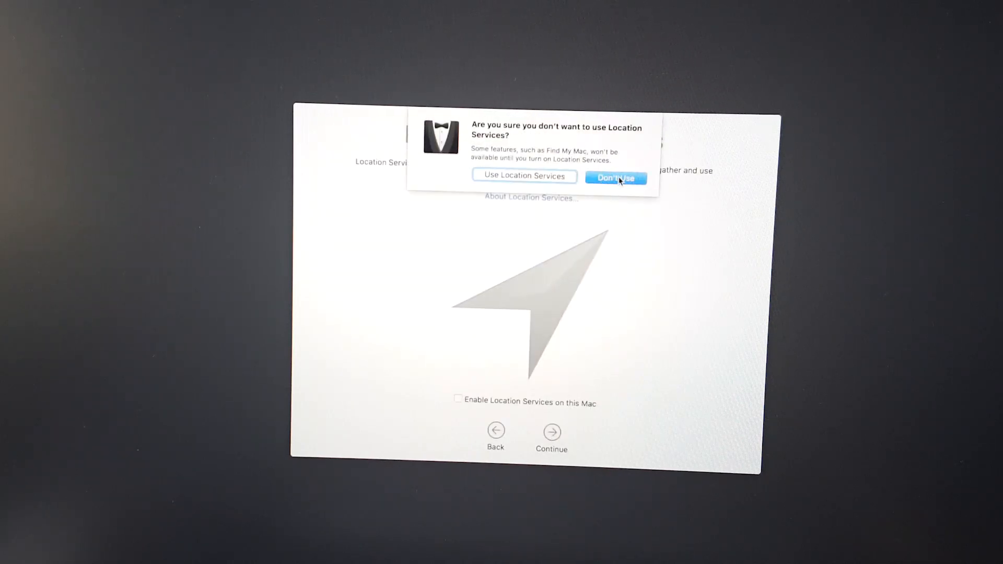
click(617, 177)
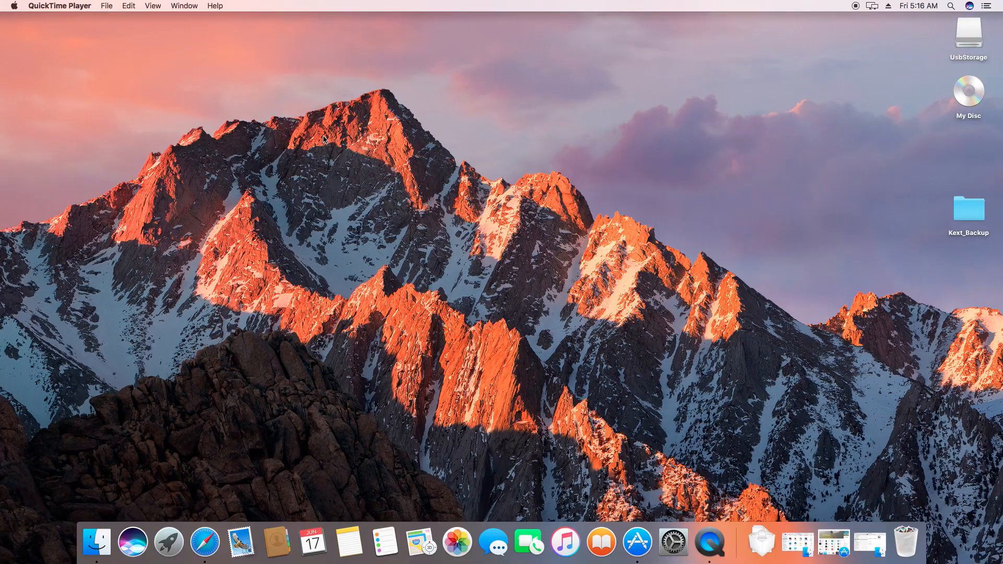
click(96, 544)
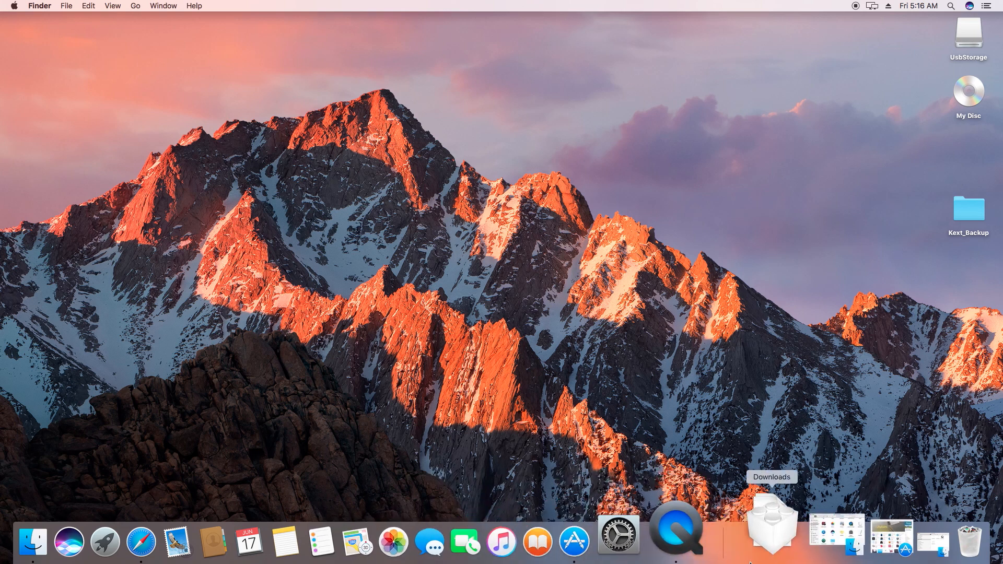
click(14, 6)
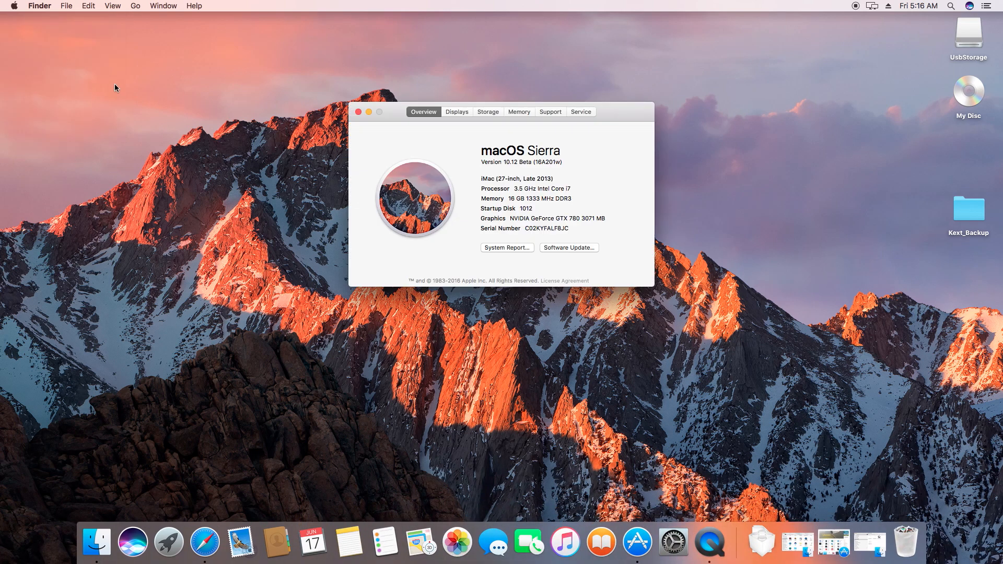
mouse_move(505, 174)
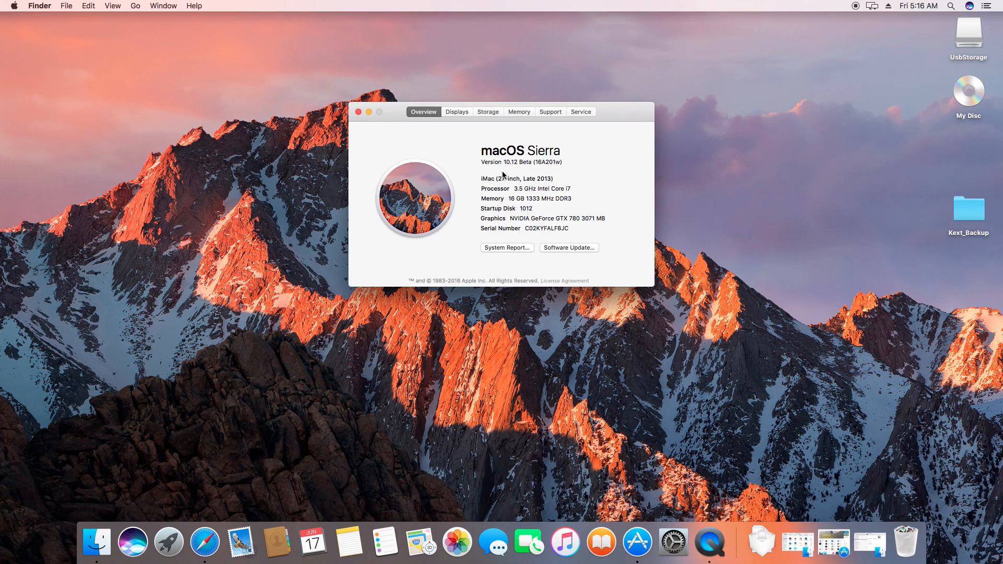
mouse_move(487, 166)
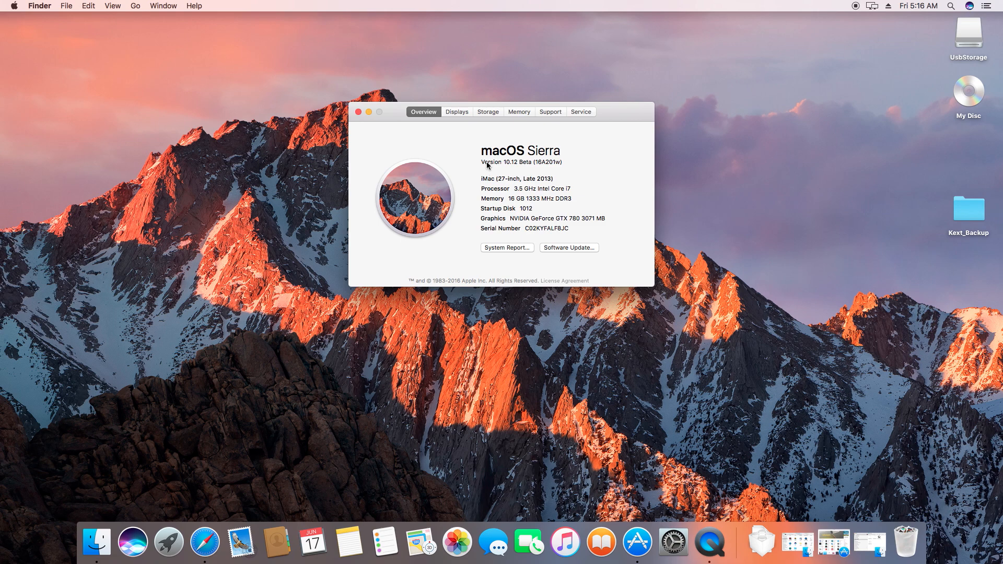
double_click(519, 162)
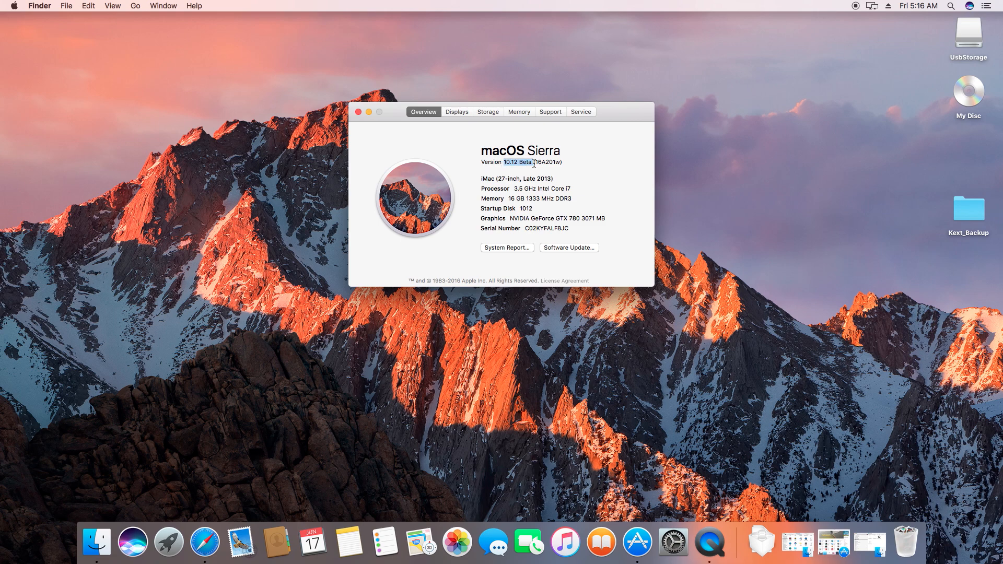
click(456, 111)
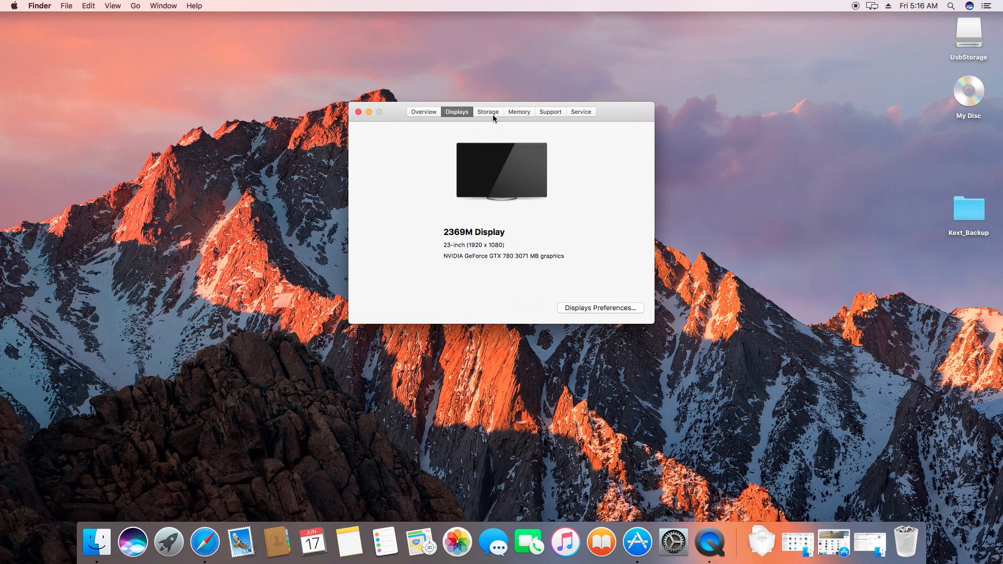
click(489, 112)
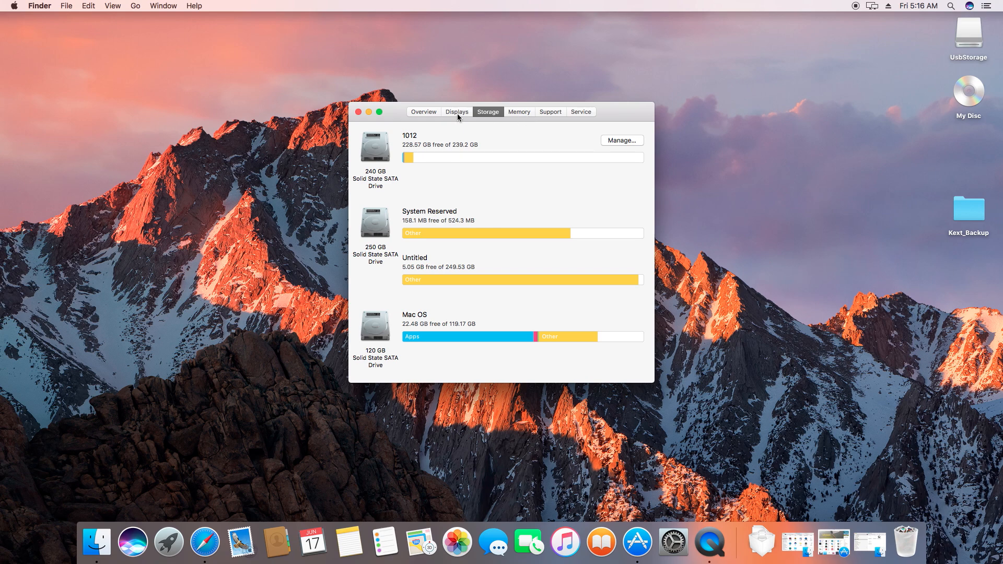
click(424, 112)
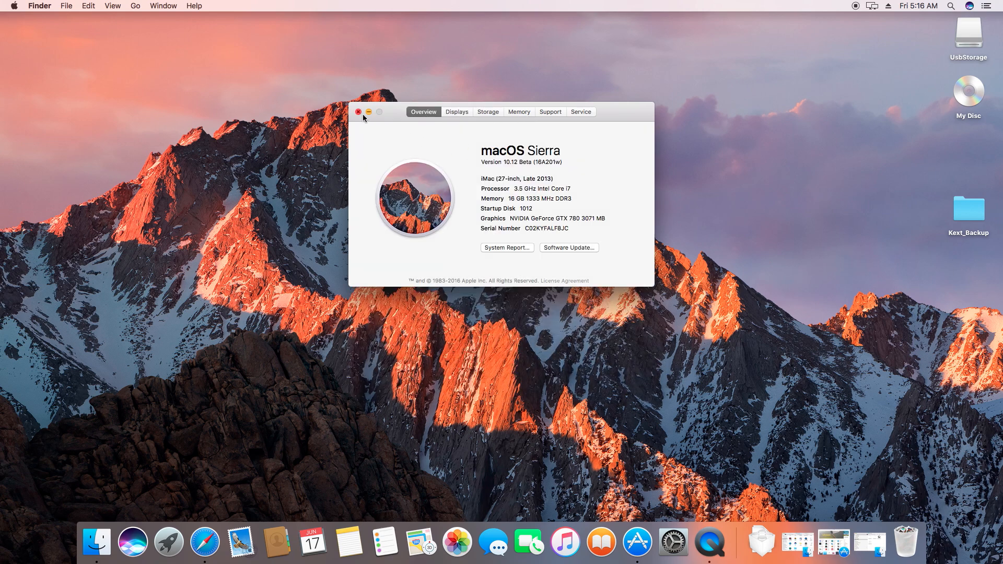
click(358, 112)
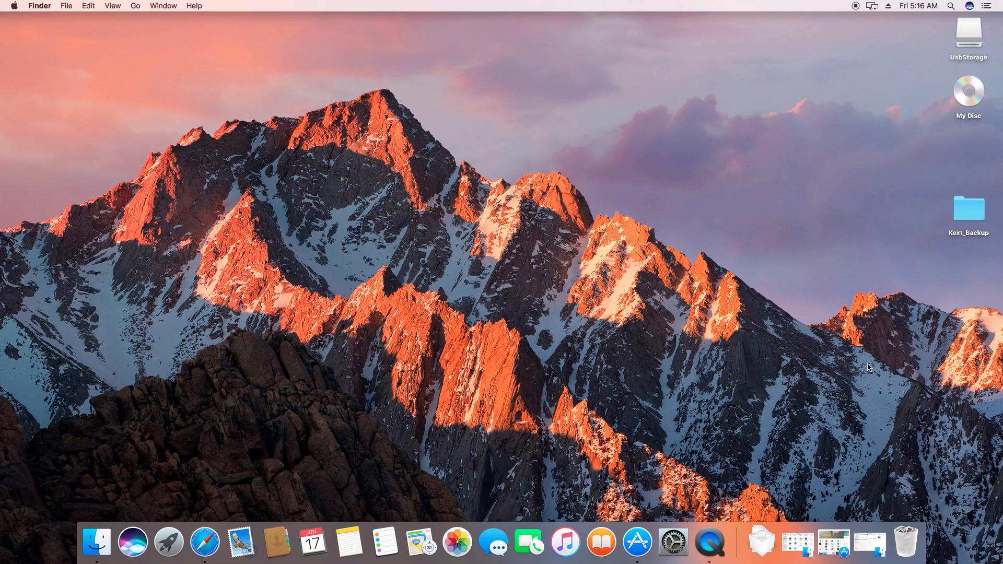
mouse_move(844, 441)
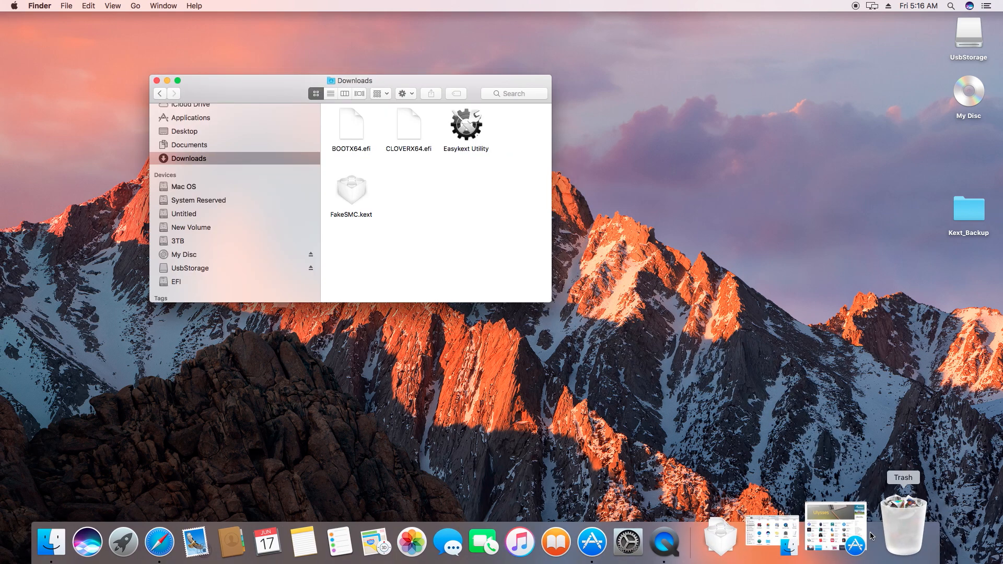
mouse_move(867, 535)
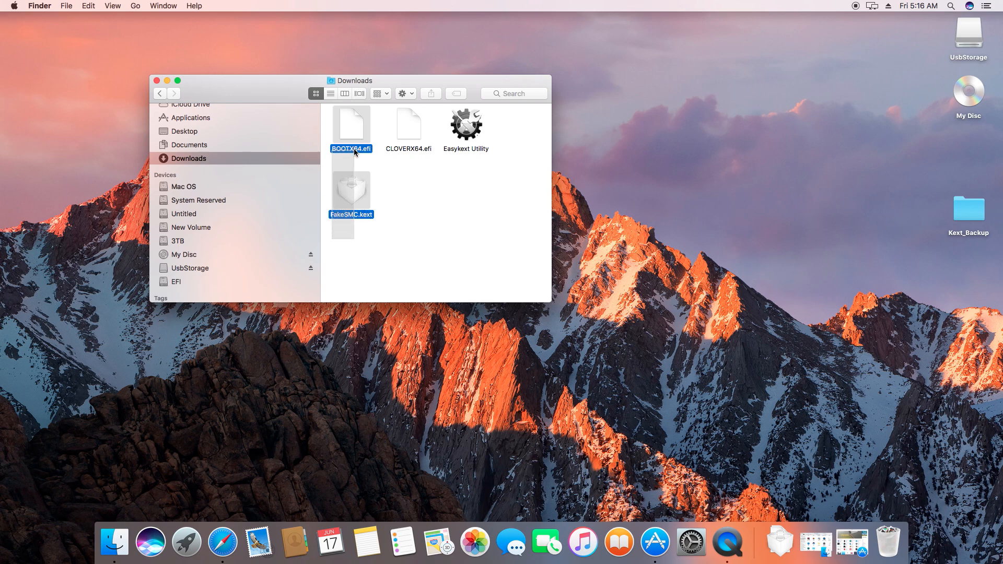
Select CLOVERX64.efi among the Downloads files and leave the folder.
click(409, 126)
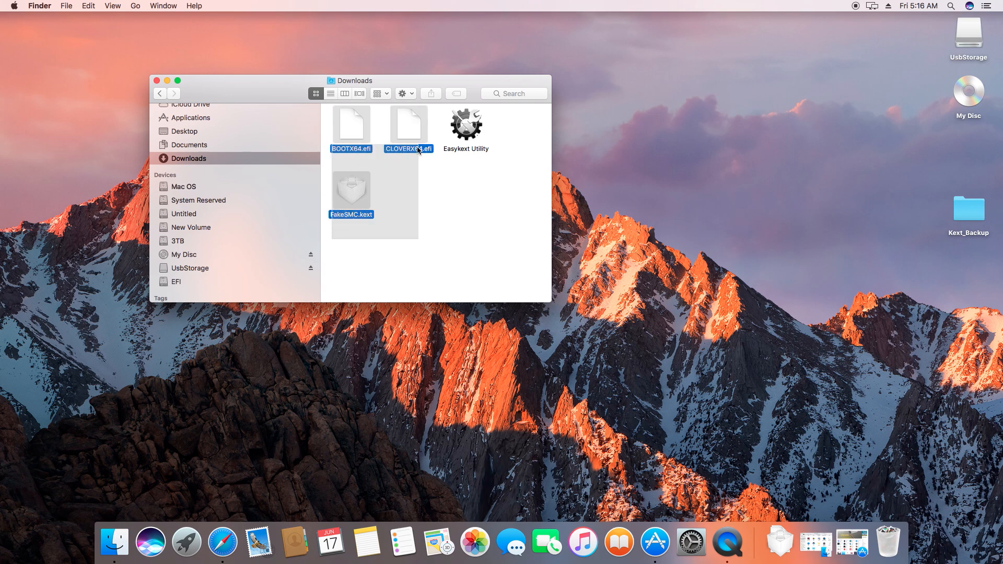
click(451, 198)
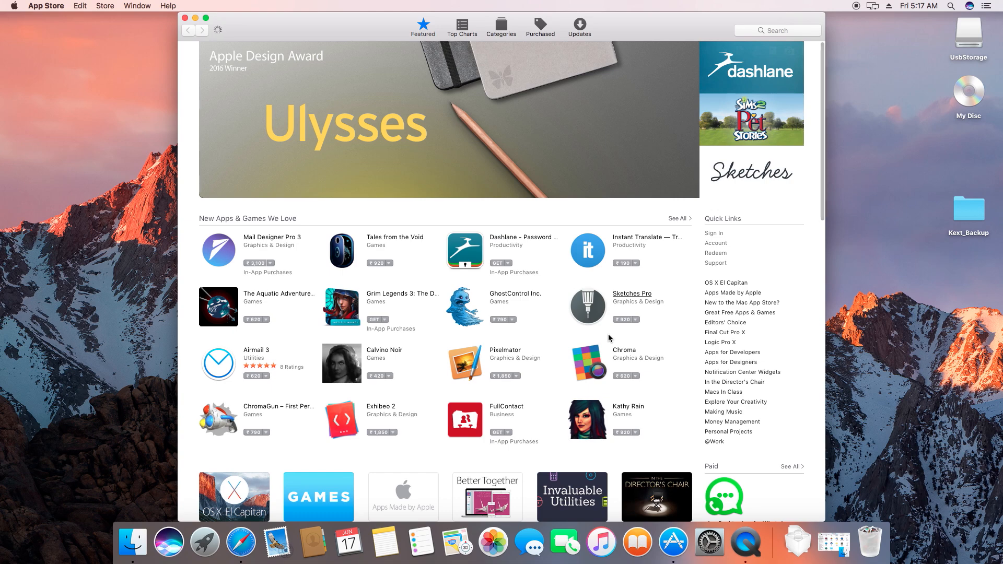
mouse_move(229, 7)
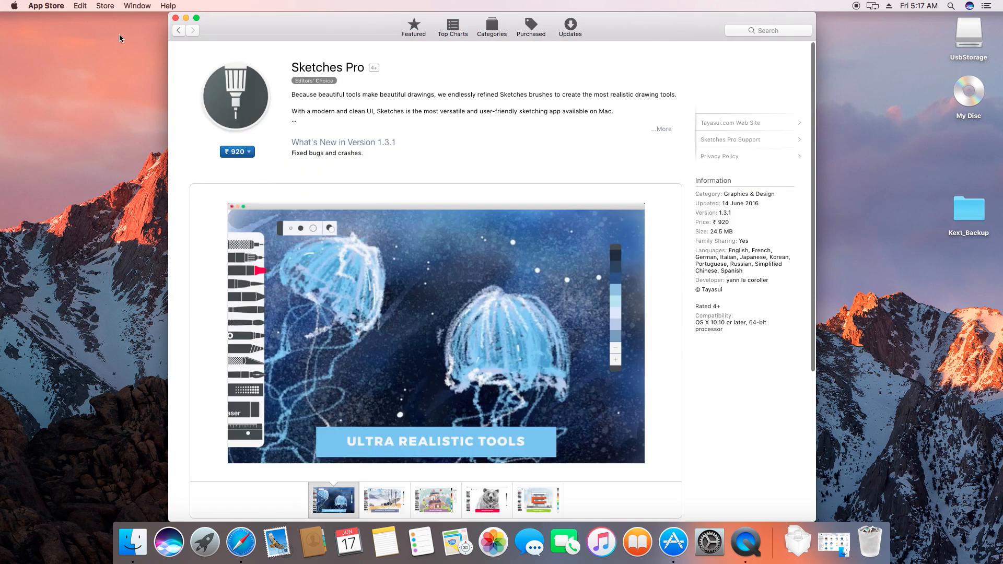
click(176, 16)
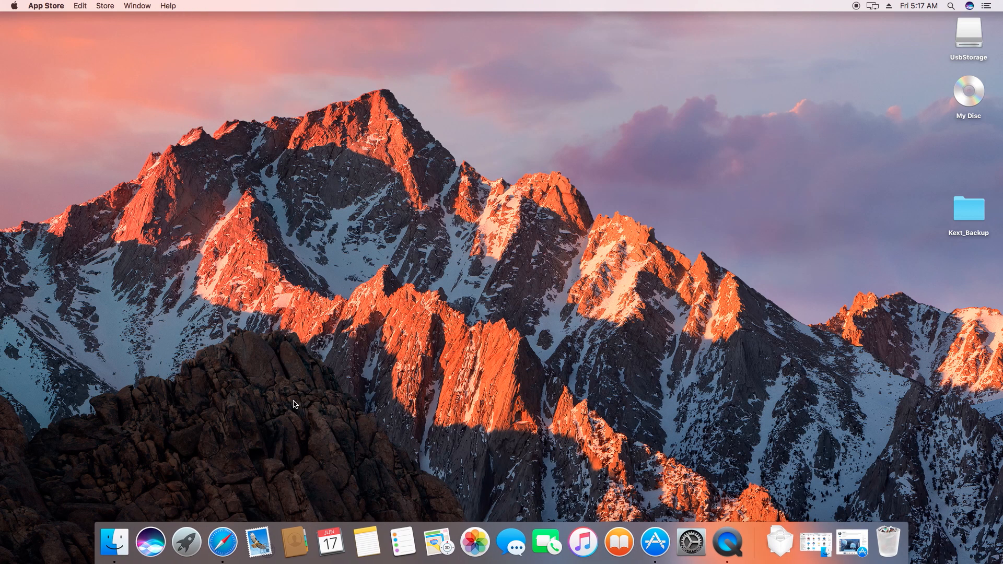
Browse the gizmoddict YouTube channel's Videos uploads in Safari.
click(222, 550)
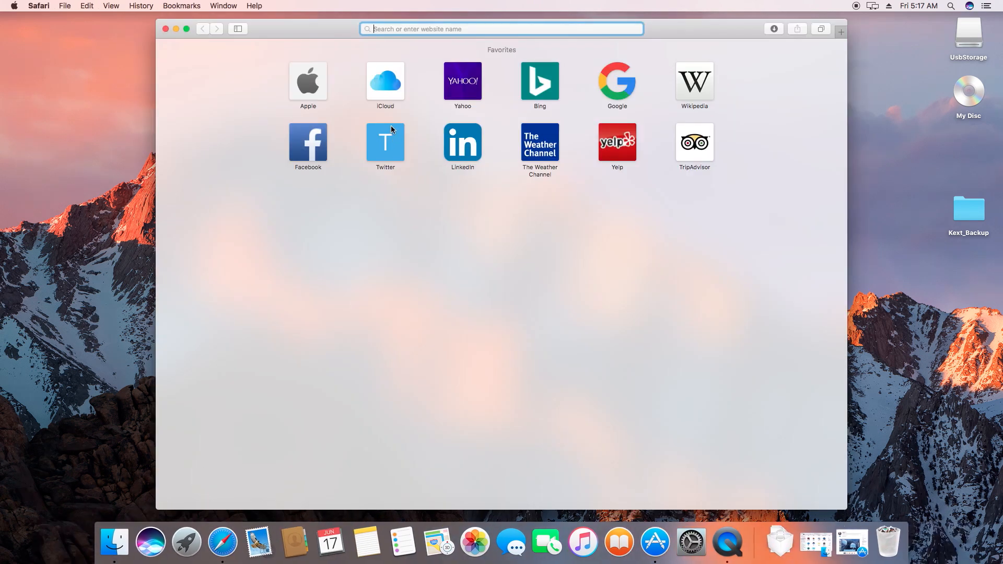
text(youtube.com)
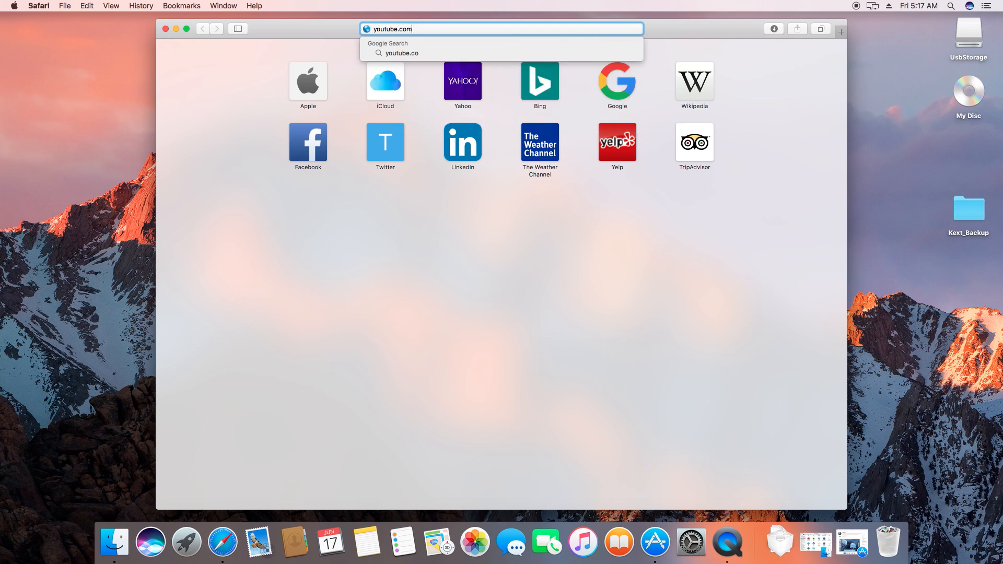
text(/gizm)
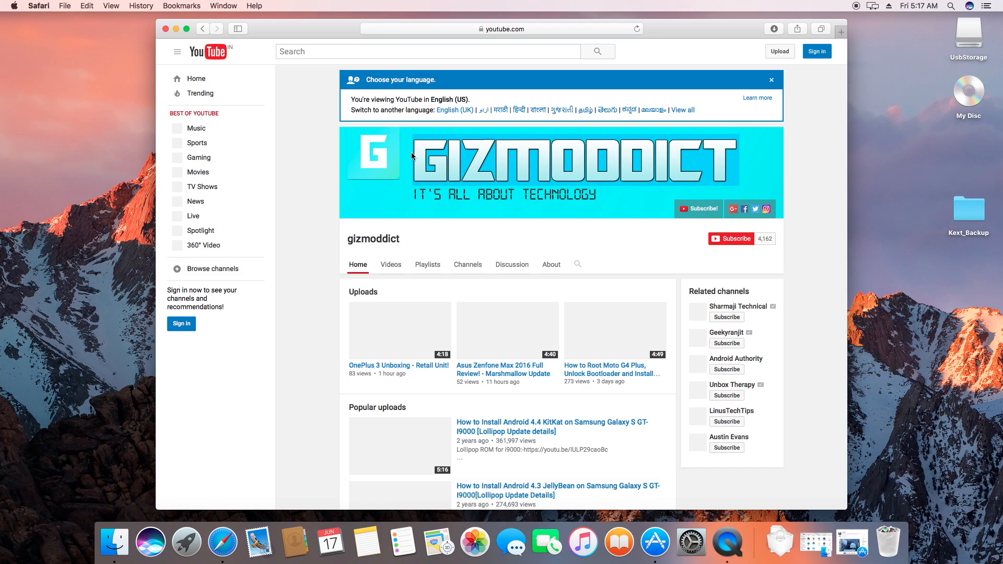
click(391, 265)
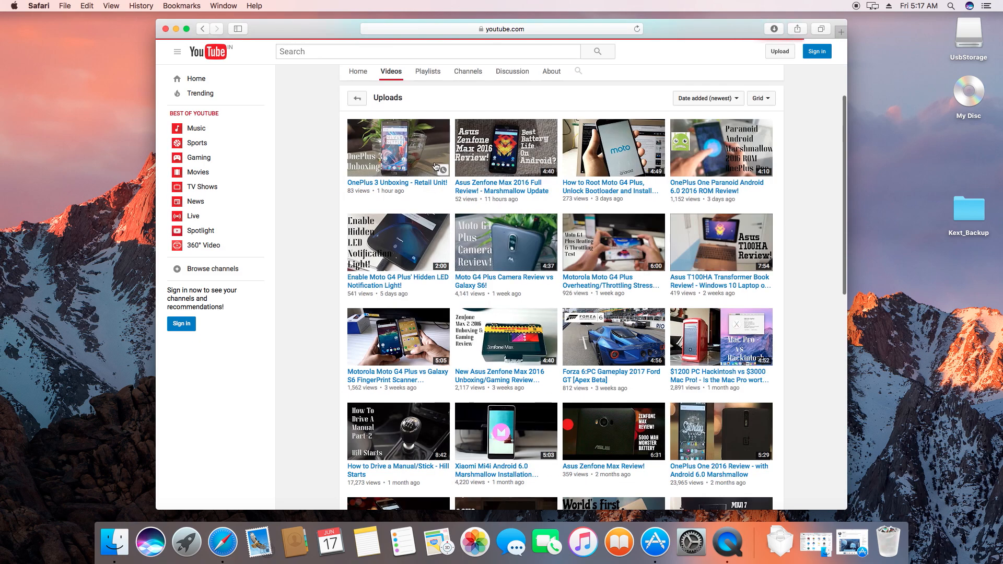
scroll(down, 3)
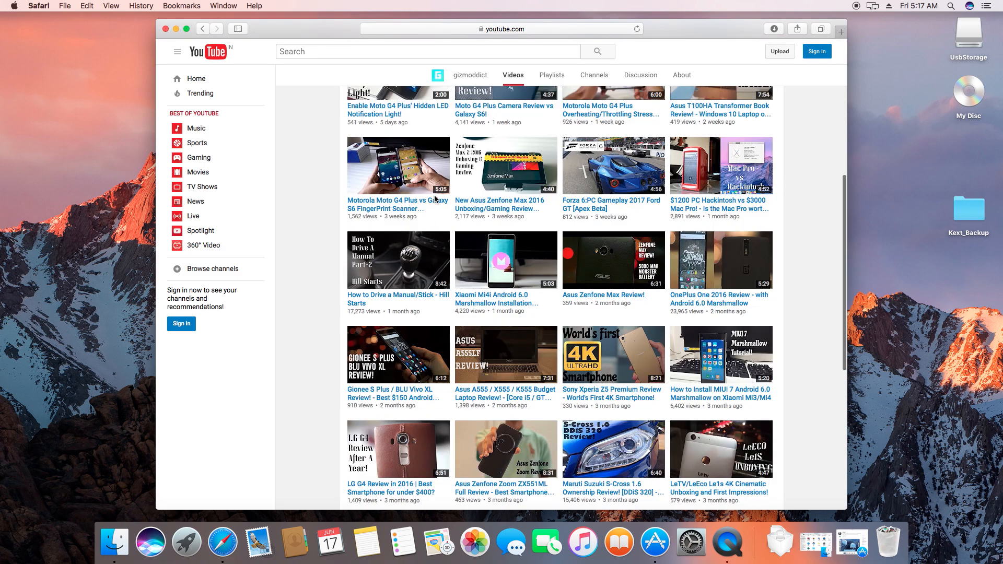
scroll(up, 3)
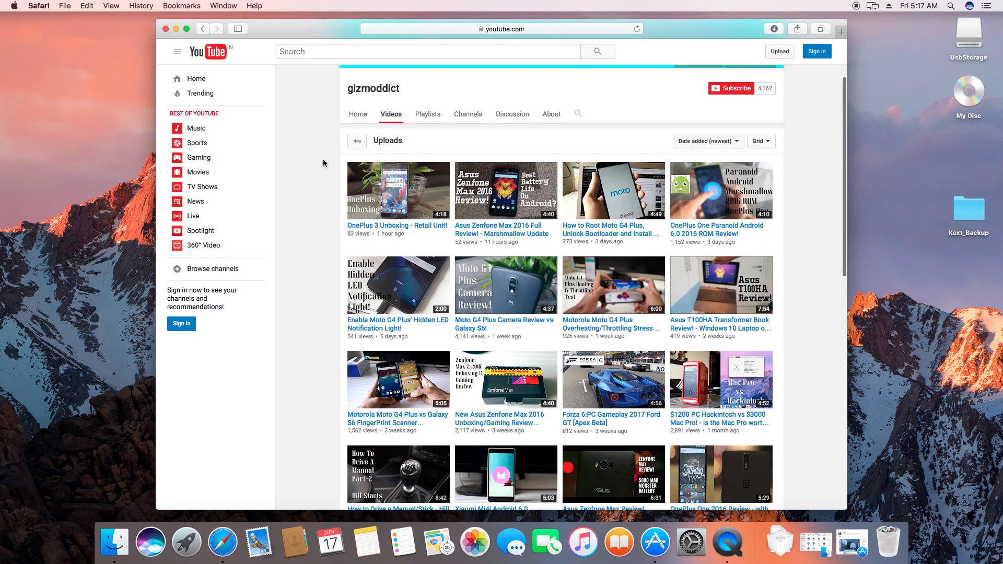
scroll(down, 3)
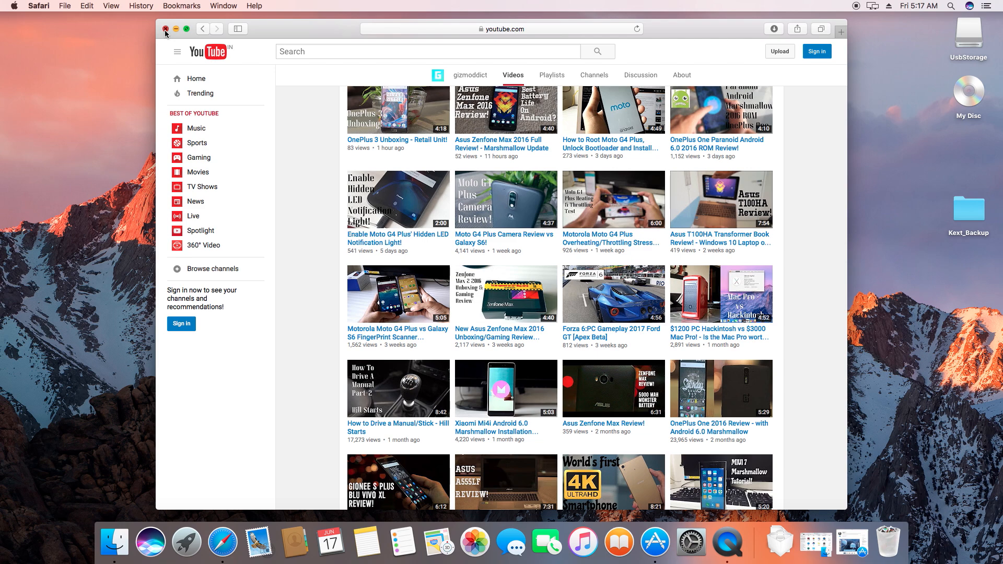
Close Safari and show About This Mac confirming macOS Sierra 10.12 Beta.
click(167, 29)
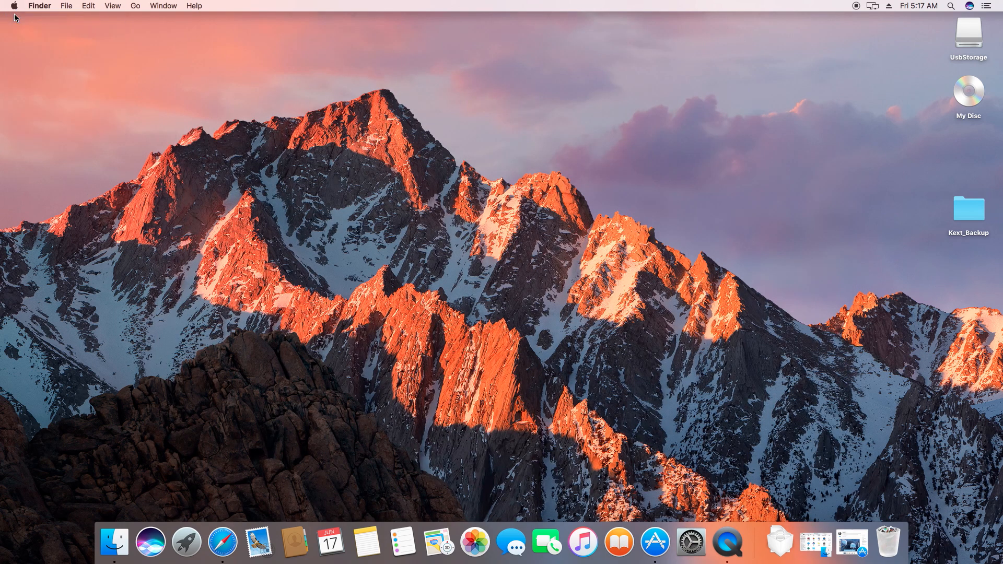
click(14, 5)
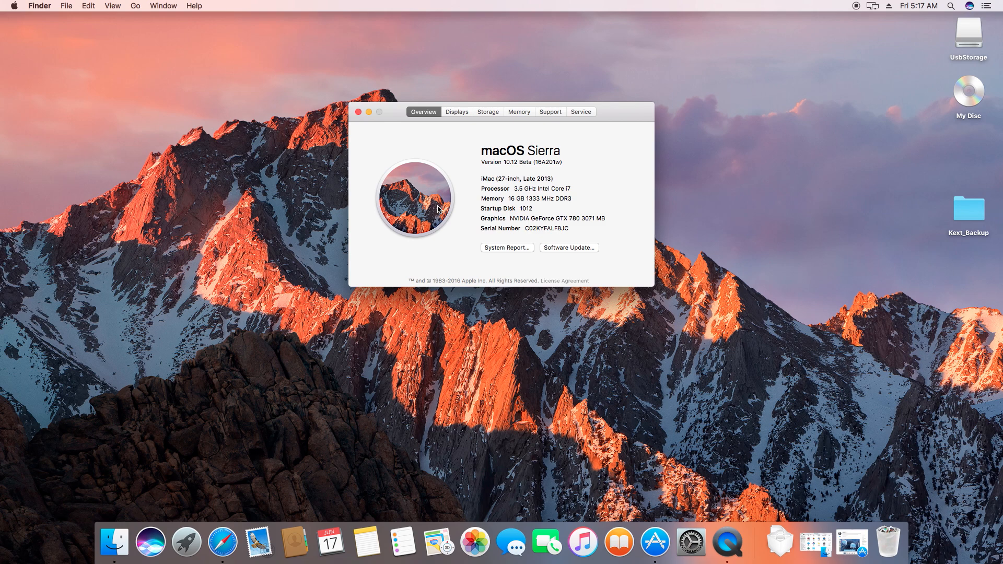